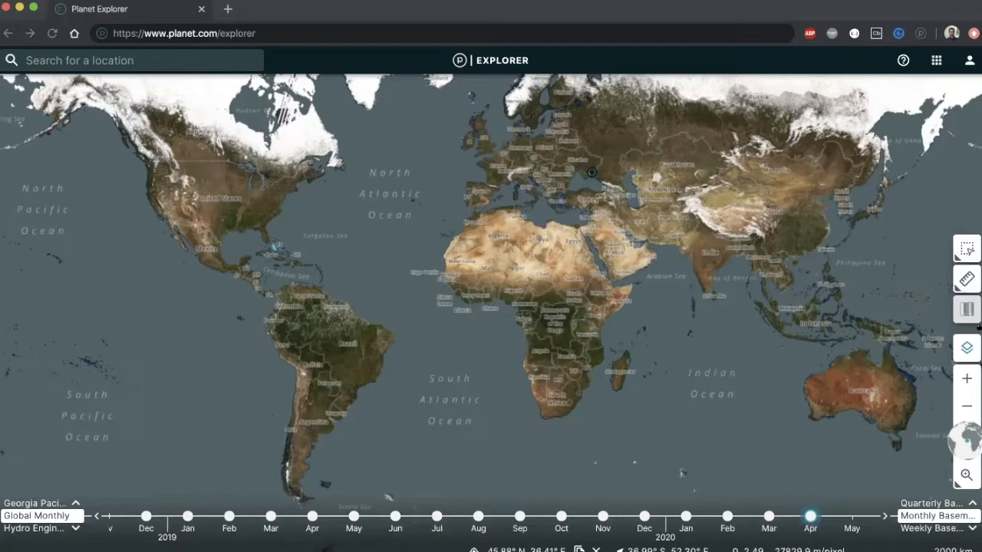
mouse_move(913, 417)
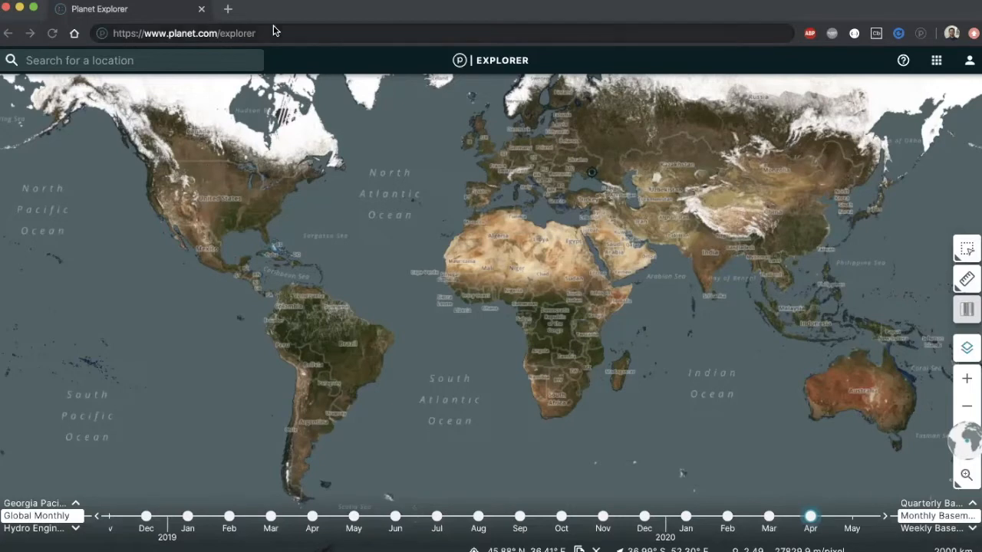
- Pan the world map and browse before searching for a location
left_click(177, 33)
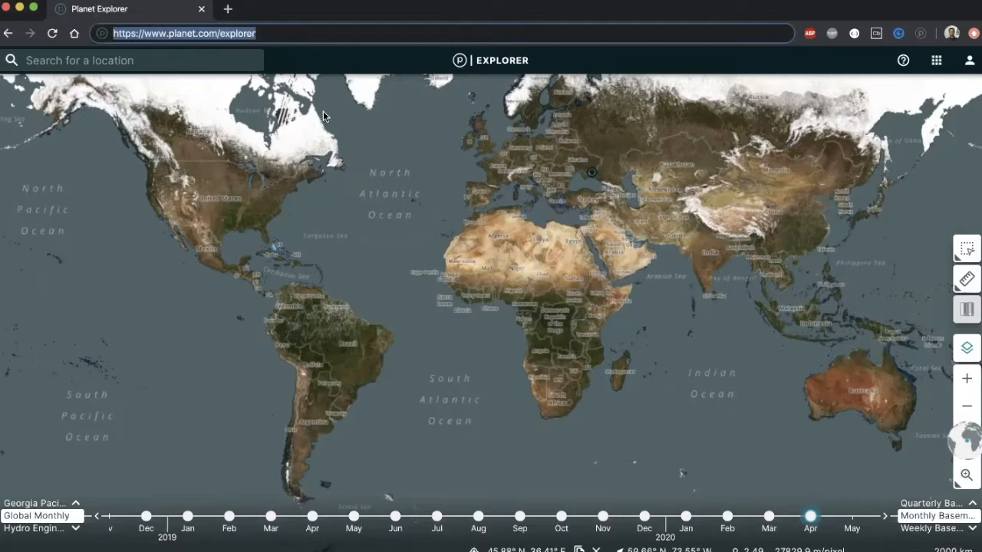
mouse_move(405, 135)
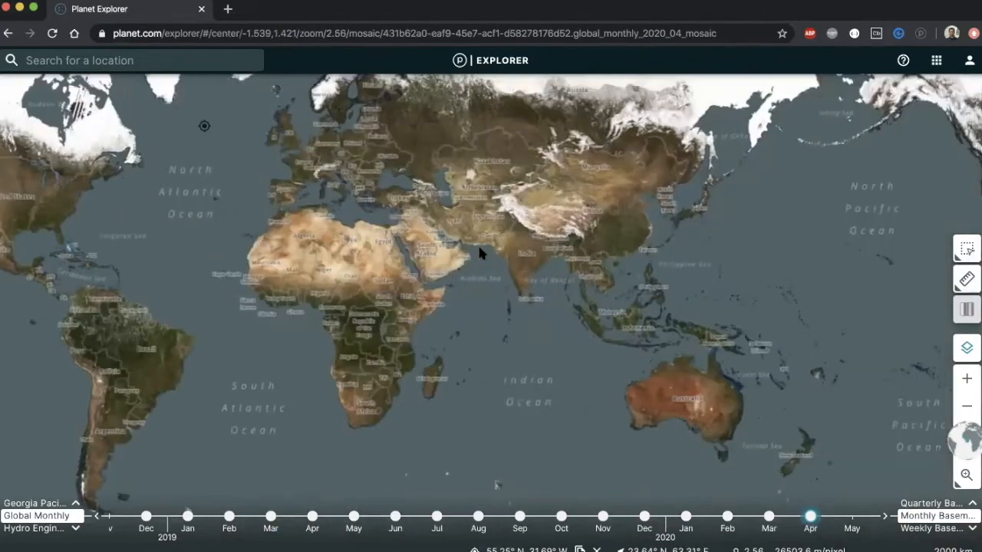
left_click_drag(484, 253, 706, 245)
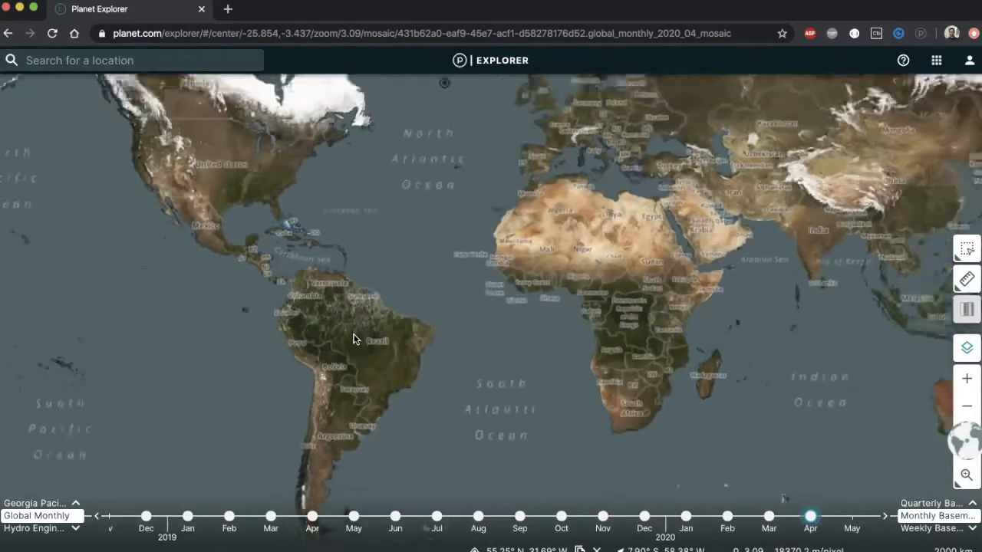
scroll("down", 3)
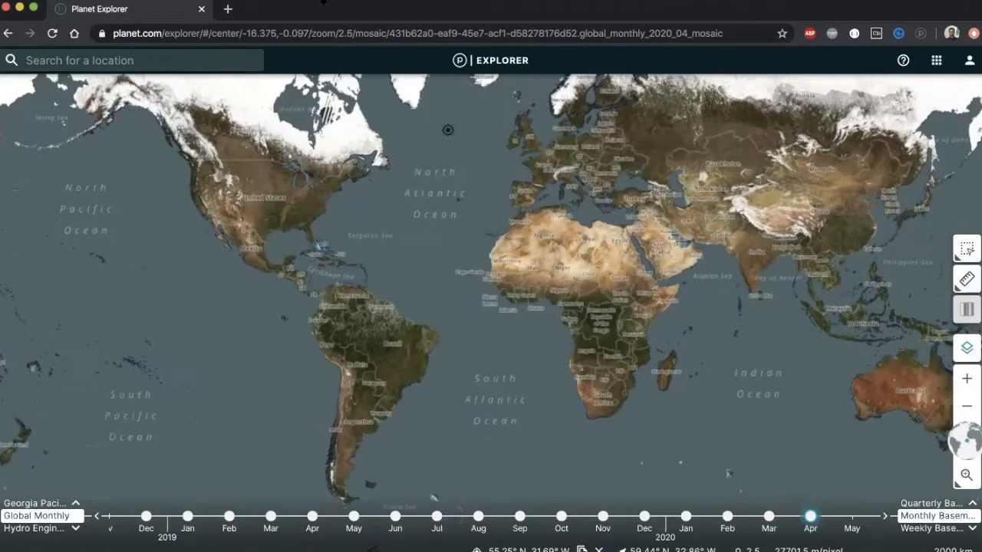
- Search 'cadiz', go to Cádiz, Spain and scroll its daily scene results
type("cadiz")
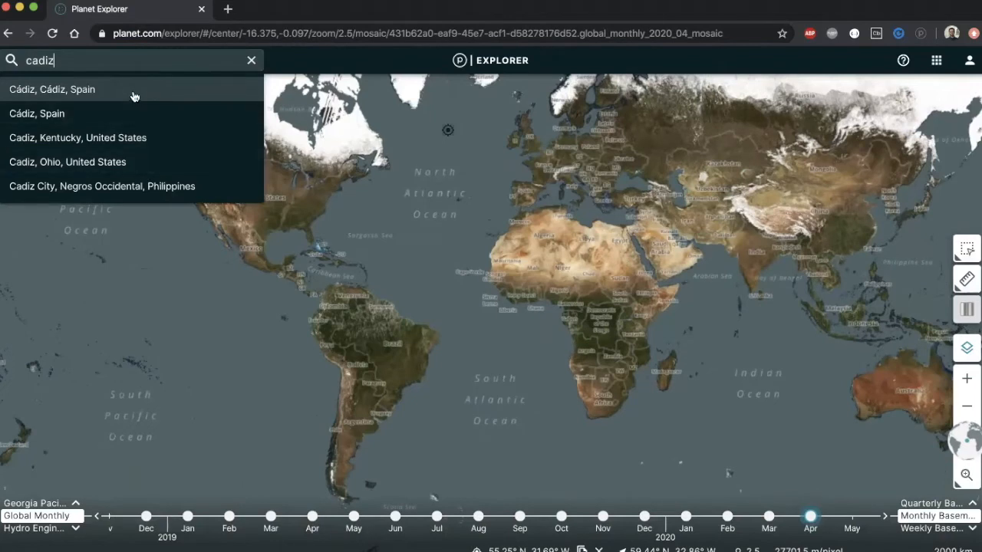
left_click(53, 89)
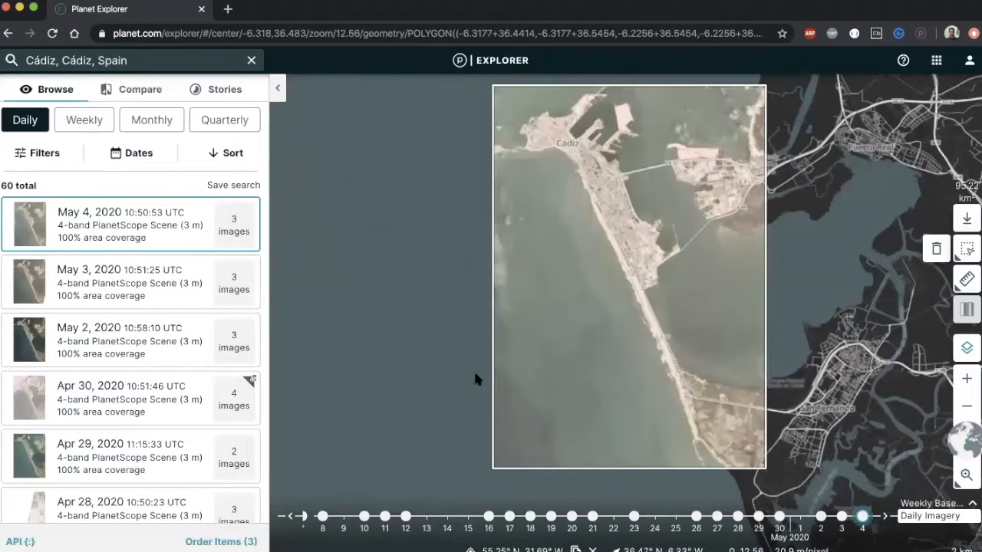
mouse_move(698, 332)
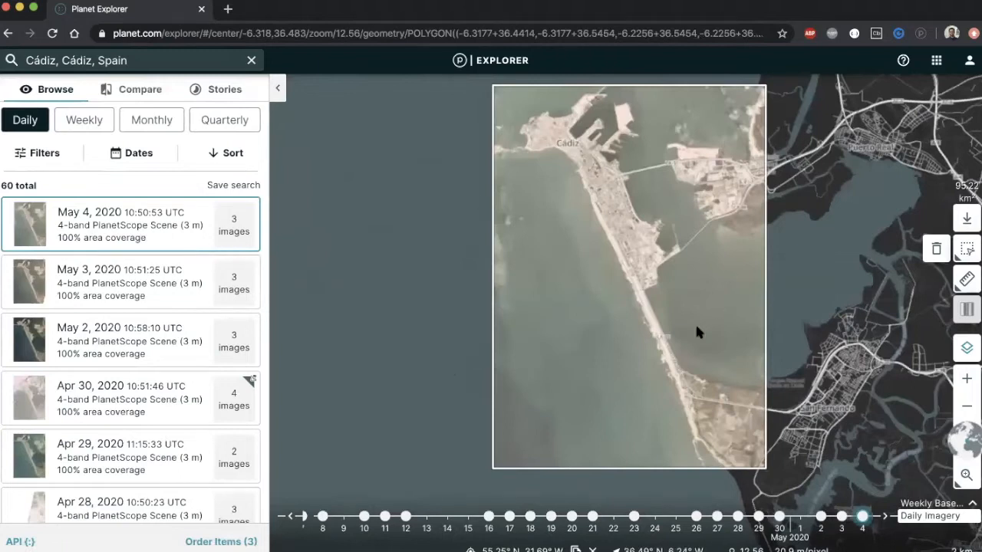
mouse_move(722, 320)
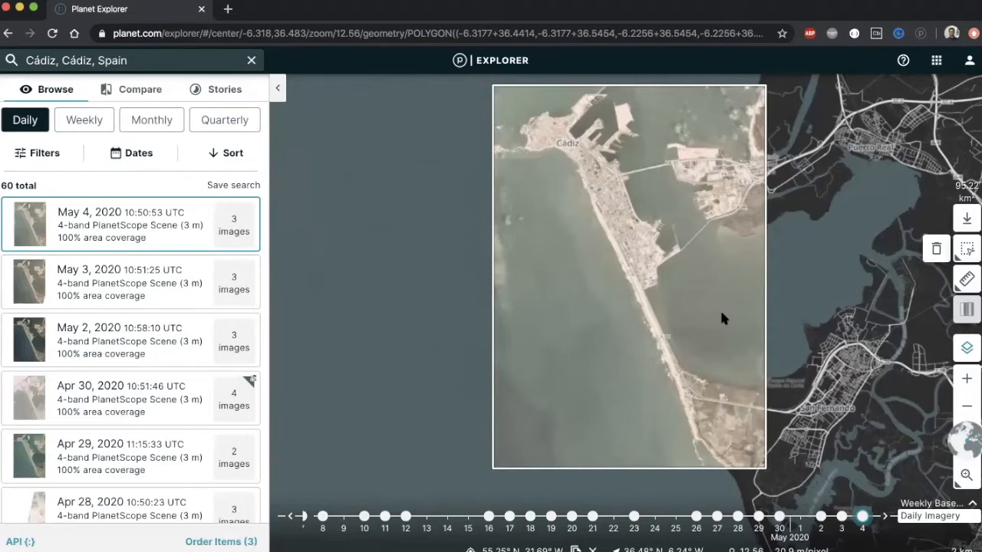
scroll("down", 3)
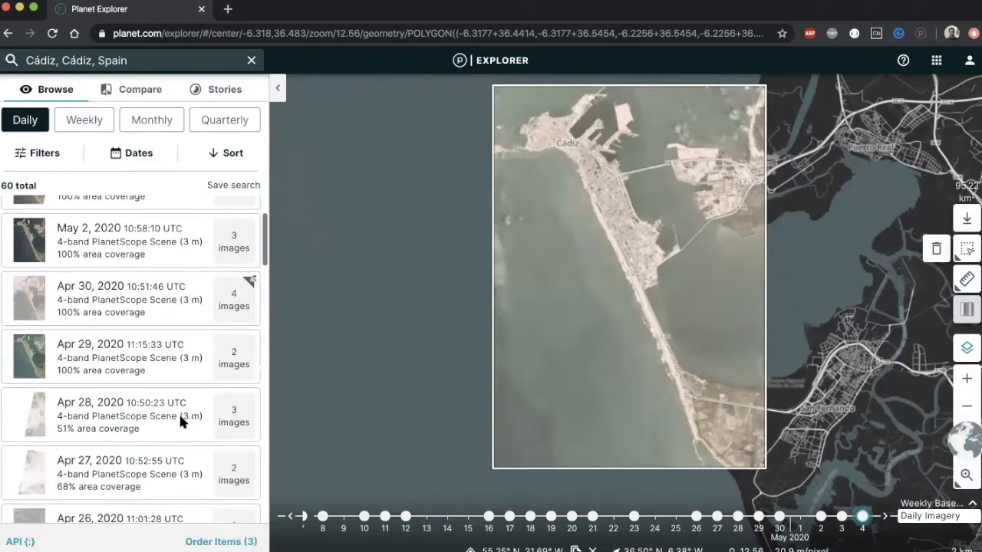
scroll("down", 3)
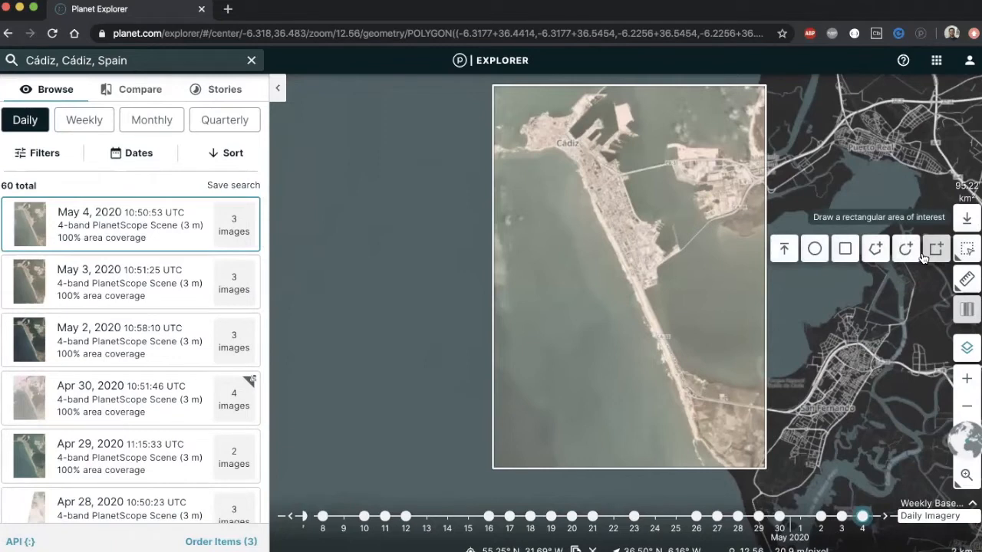
mouse_move(783, 248)
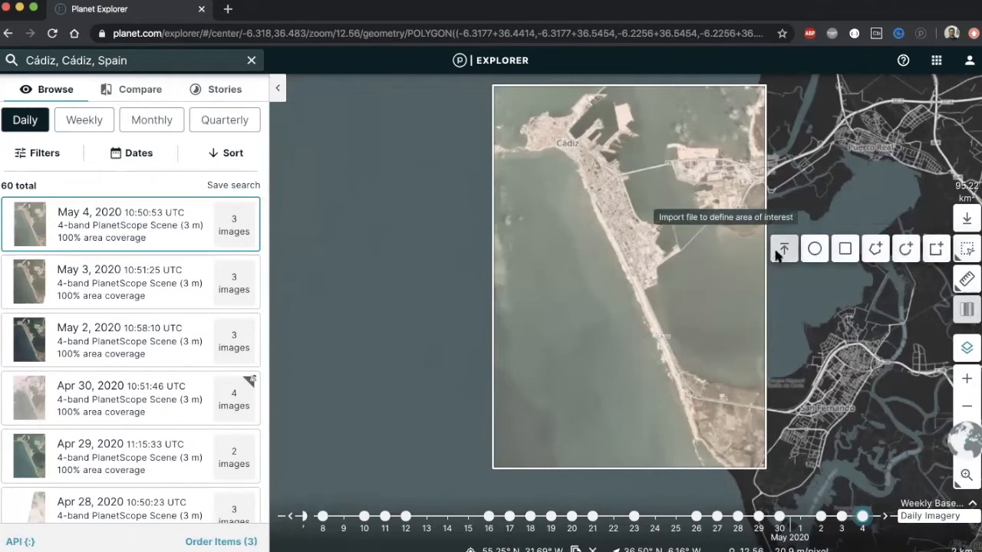
left_click(783, 249)
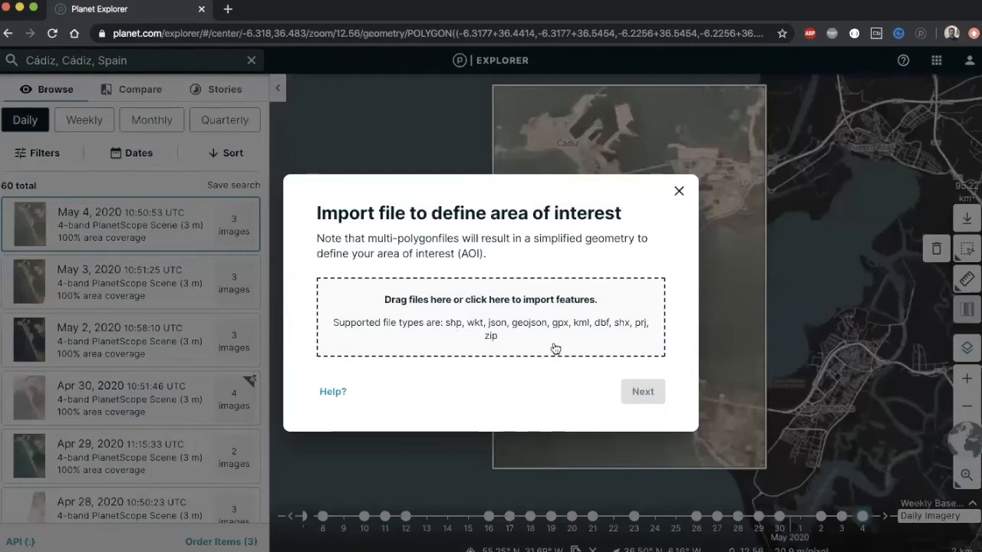
mouse_move(679, 190)
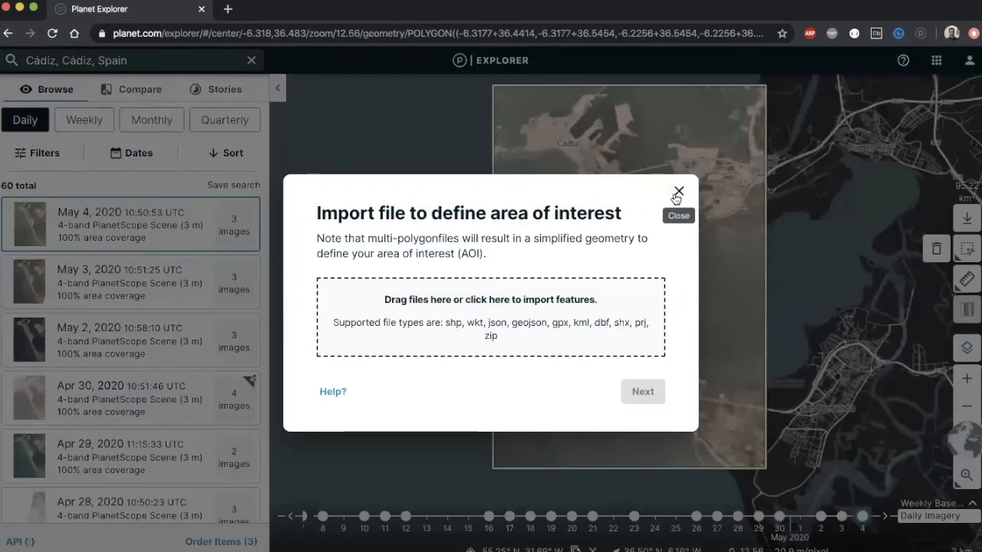
left_click(678, 190)
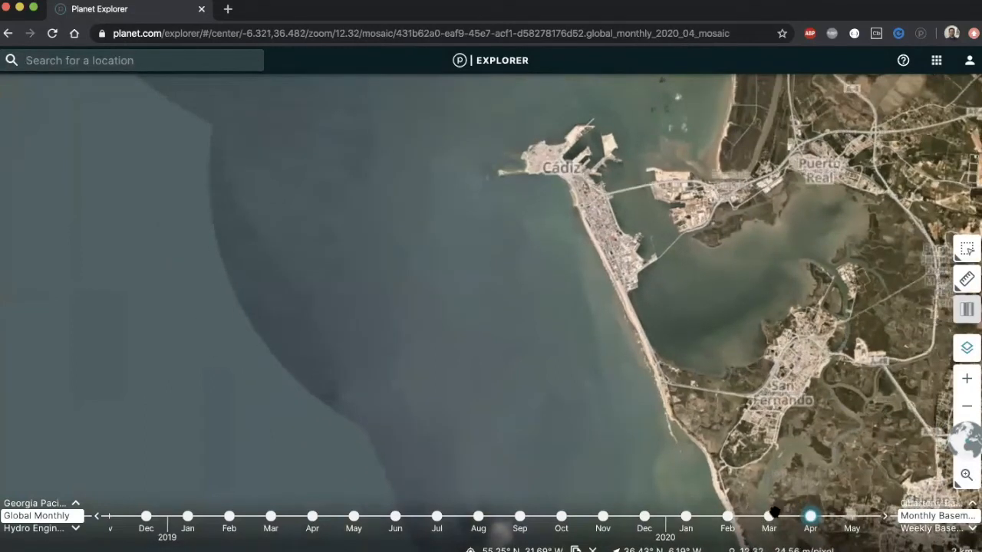
- Step the monthly timeline back to show the February 2020 basemap over Cádiz
left_click(768, 516)
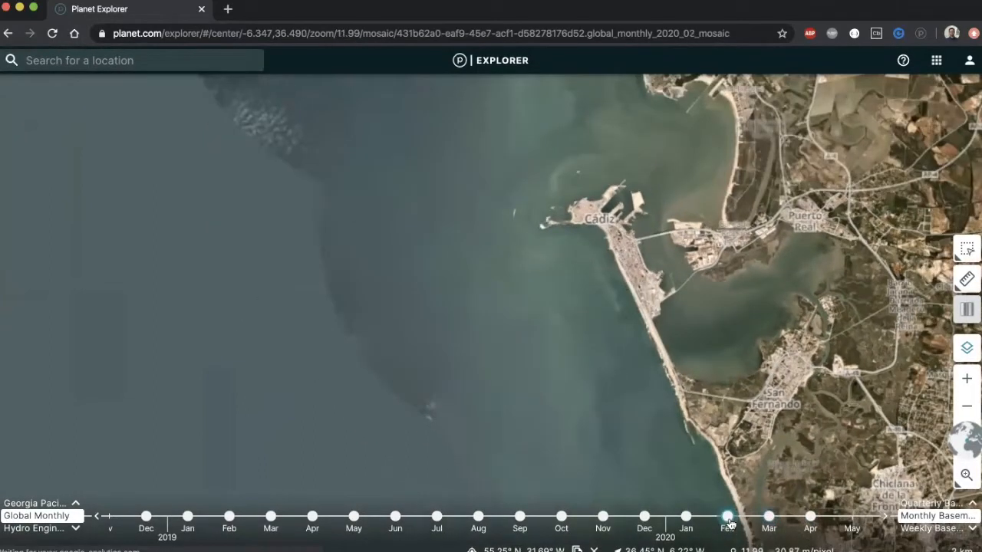
left_click(684, 515)
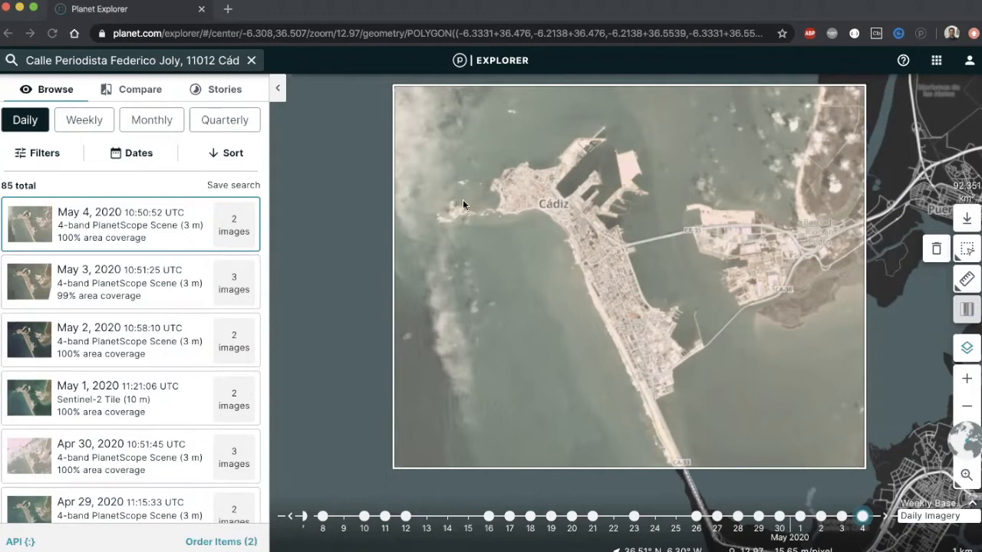
mouse_move(393, 245)
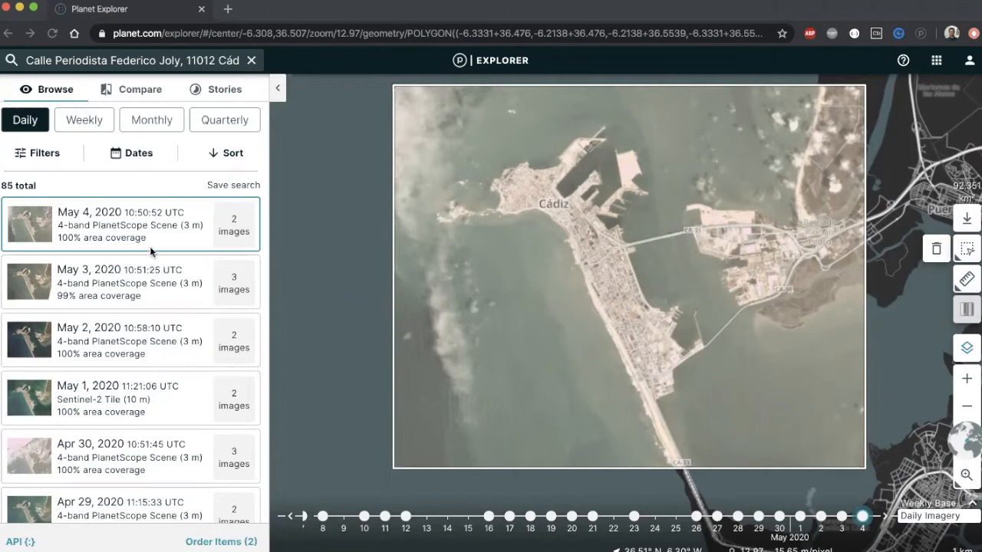
mouse_move(80, 165)
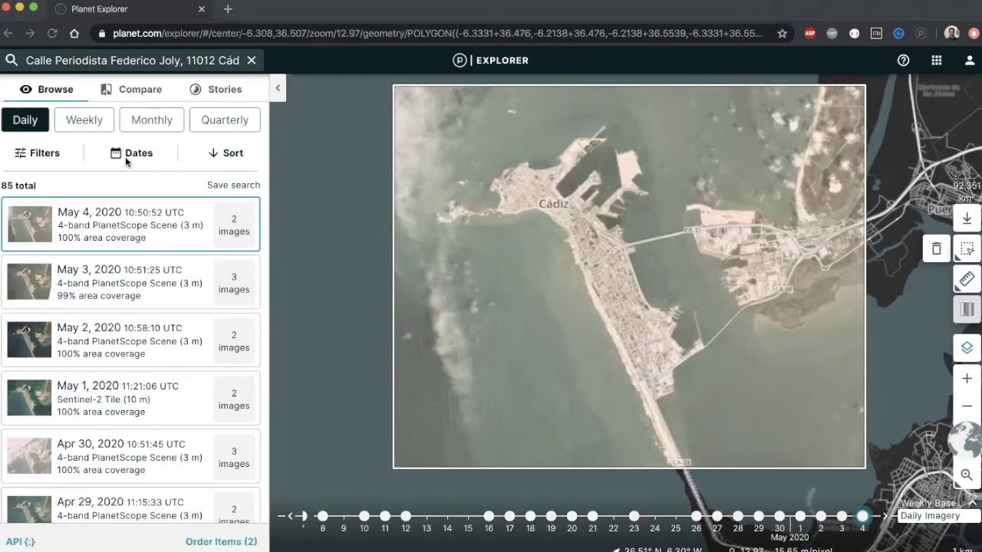
mouse_move(175, 369)
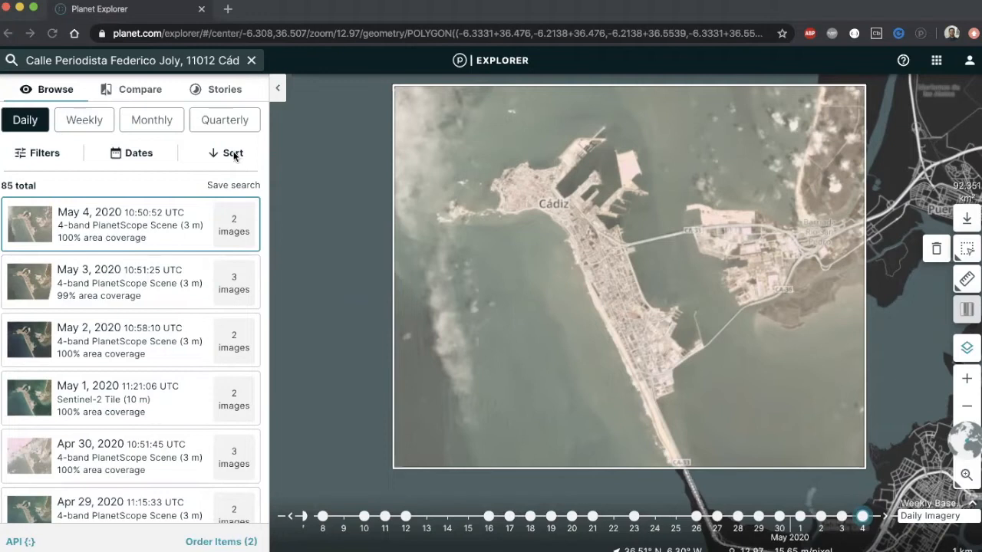
- Browse the Daily results toolbar for the new Cádiz city area of interest
left_click(230, 153)
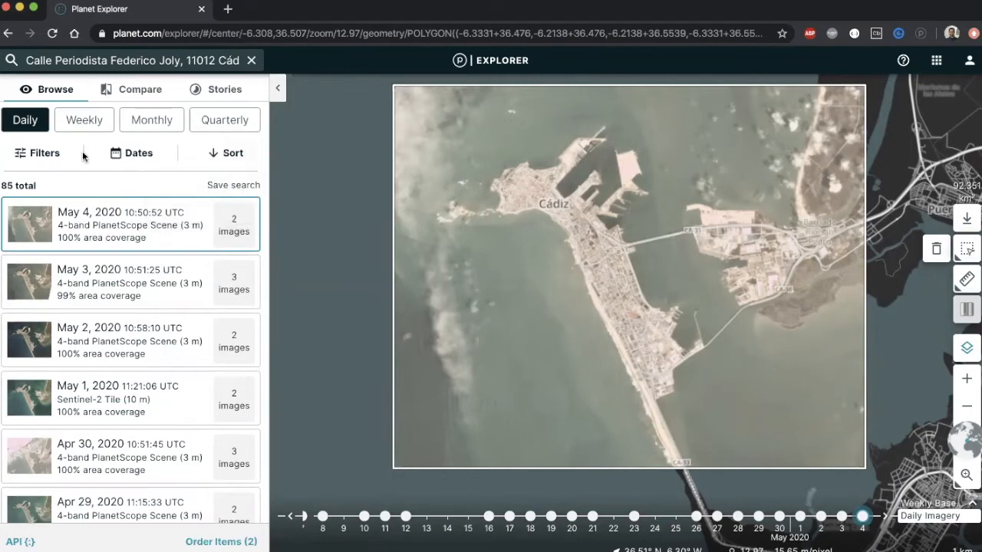
mouse_move(49, 152)
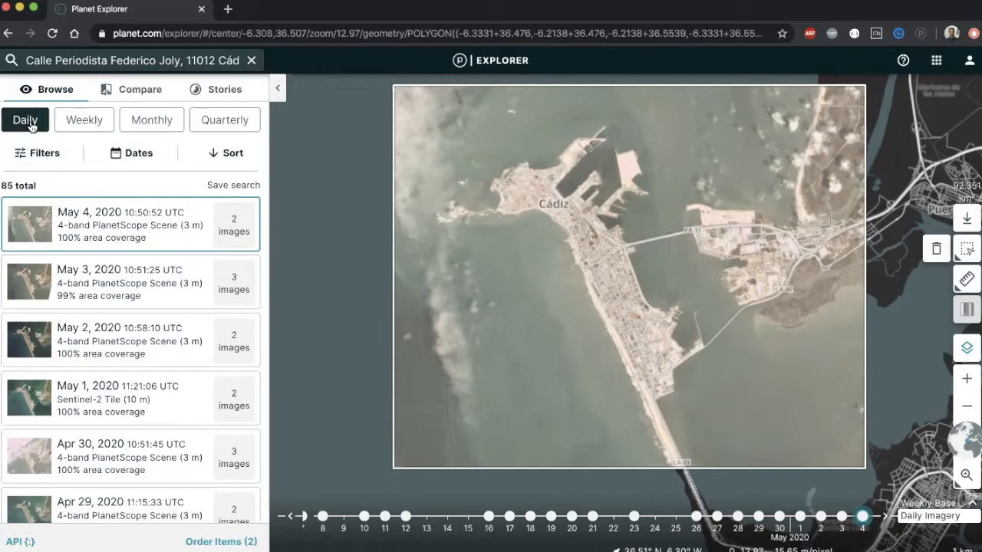
mouse_move(224, 119)
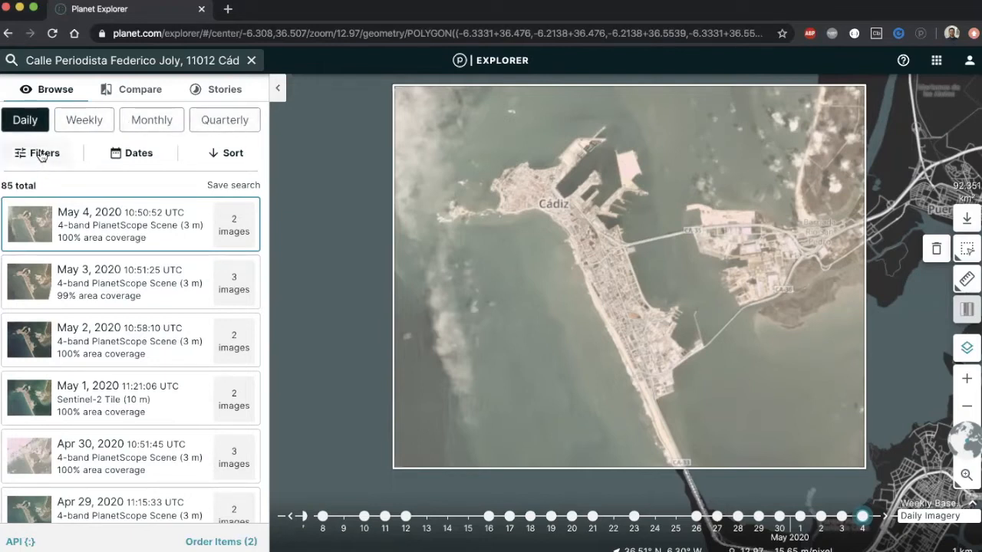
- Filter sources to exclude RapidEye, require 50% area coverage and limit cloud cover to 49%
left_click(41, 154)
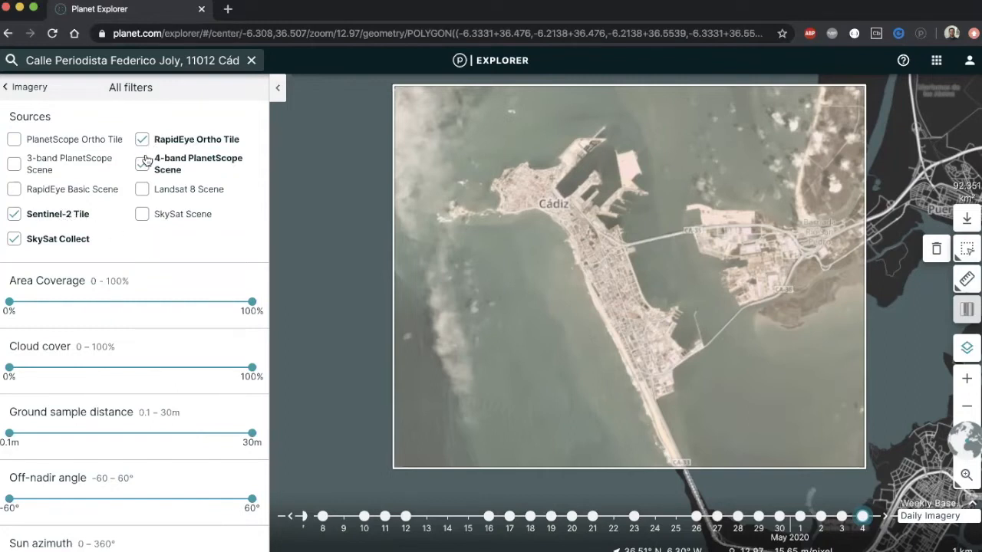
left_click(141, 162)
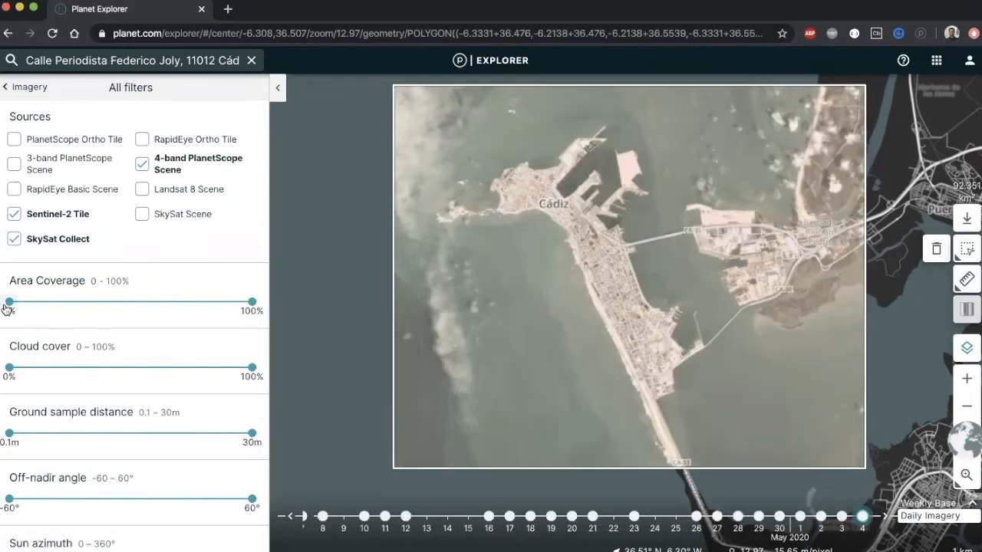
left_click_drag(9, 301, 131, 301)
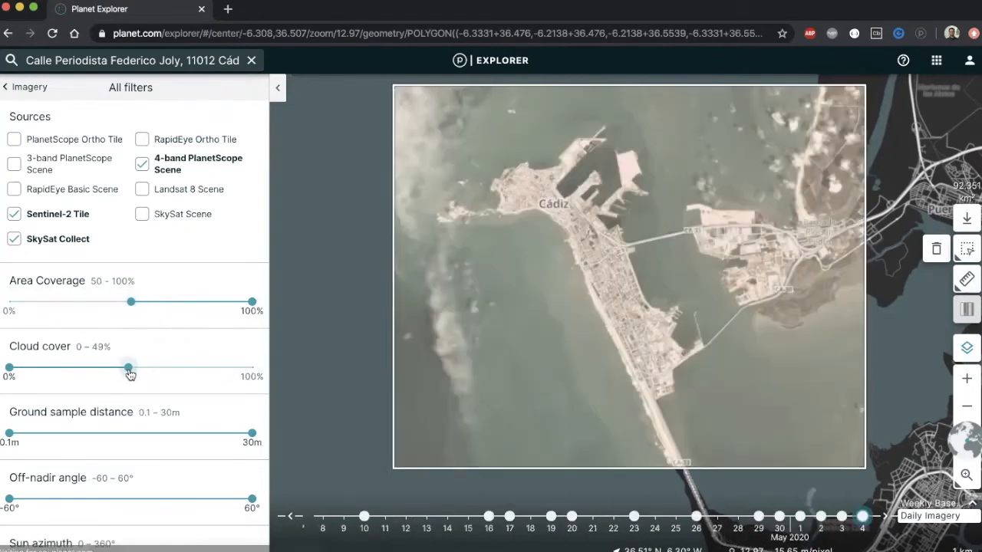
scroll("down", 3)
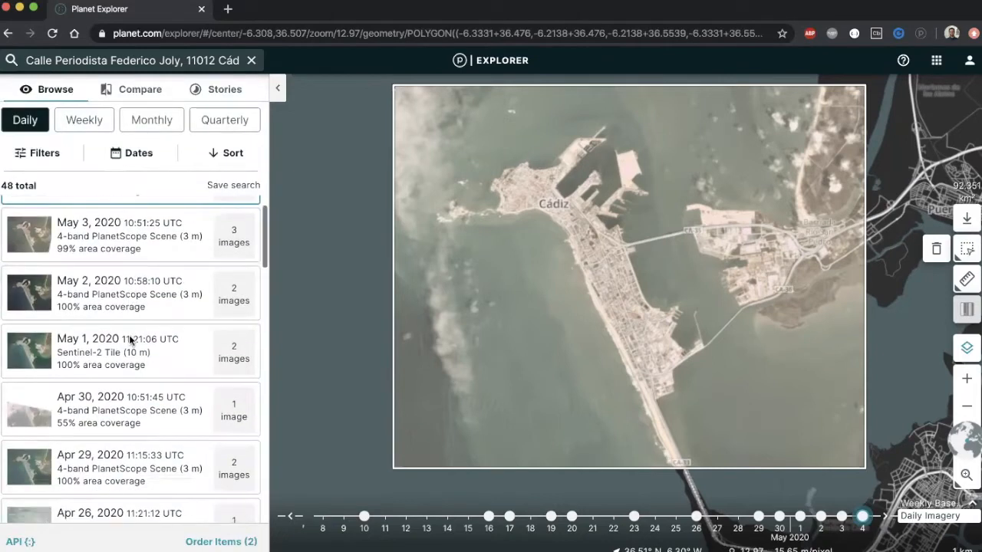
- Add a second date range, January 1–11, 2020, to the search dates and save
left_click(138, 154)
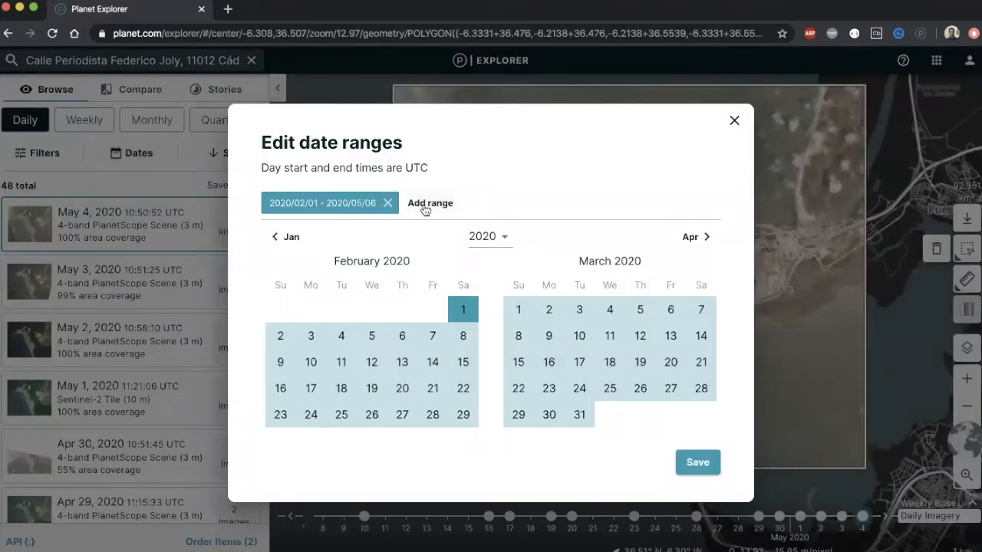
left_click(430, 203)
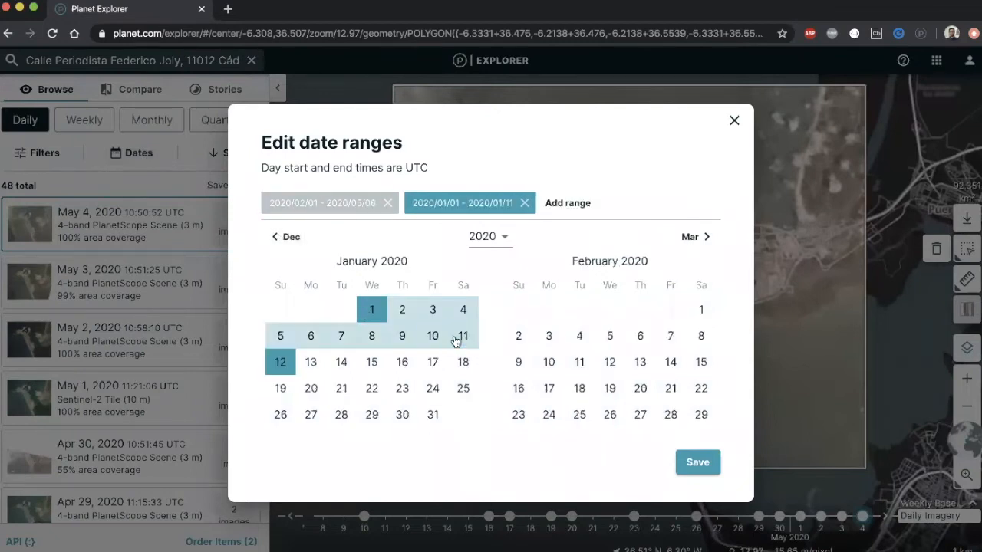
left_click(696, 461)
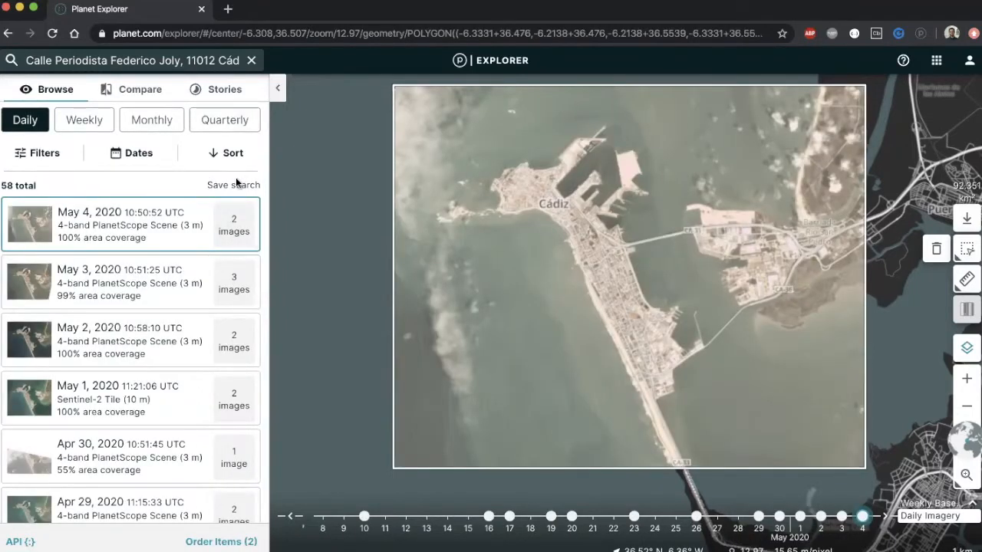
- Save the filtered Cádiz search under its suggested name with notifications on
left_click(234, 184)
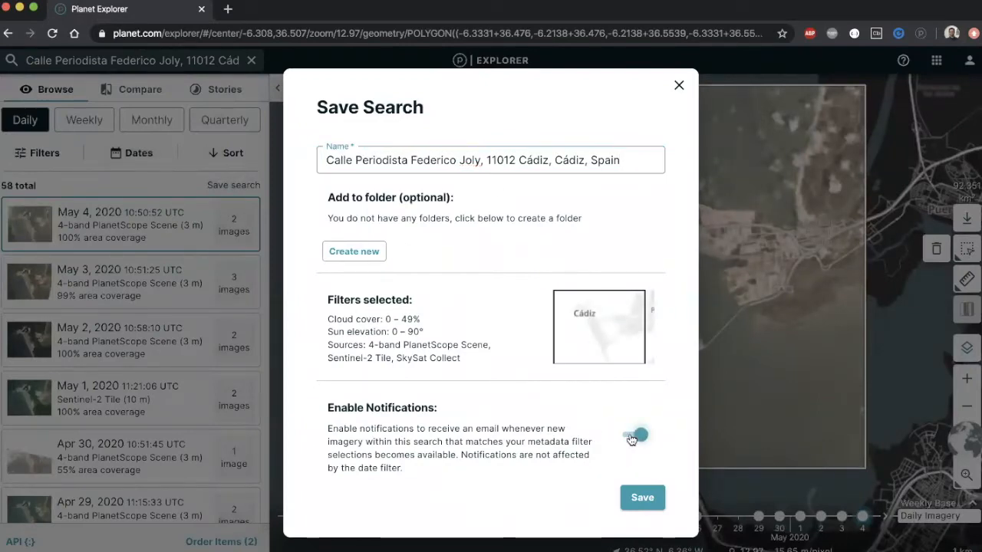
left_click(641, 497)
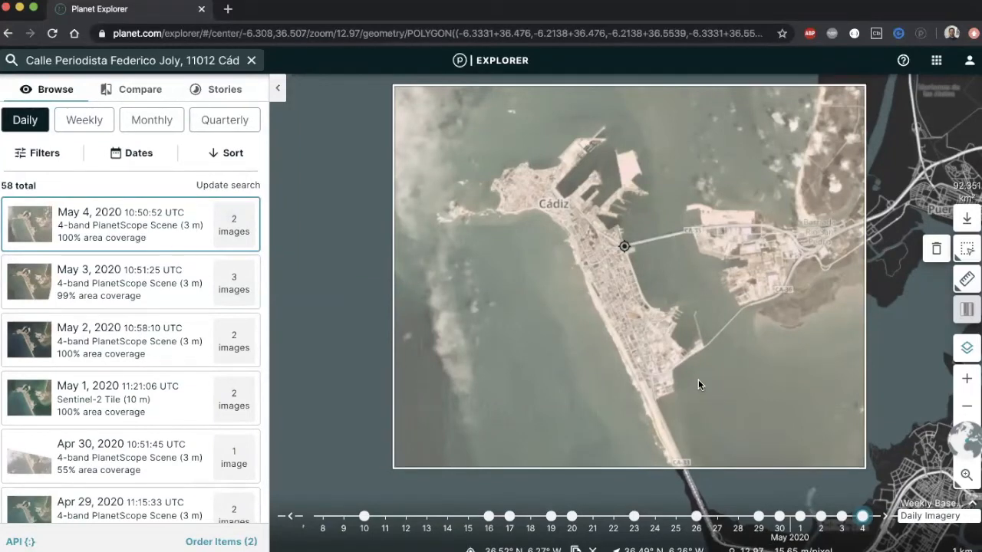
mouse_move(967, 279)
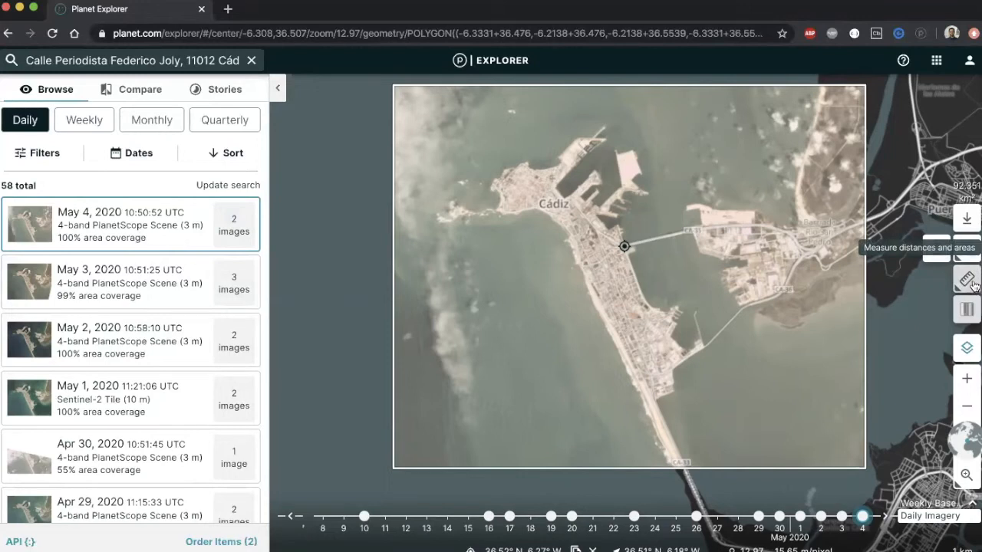
- Measure across Cádiz, giving 1.52 km and 4.97 km segments and 257.83k m² area
left_click(967, 280)
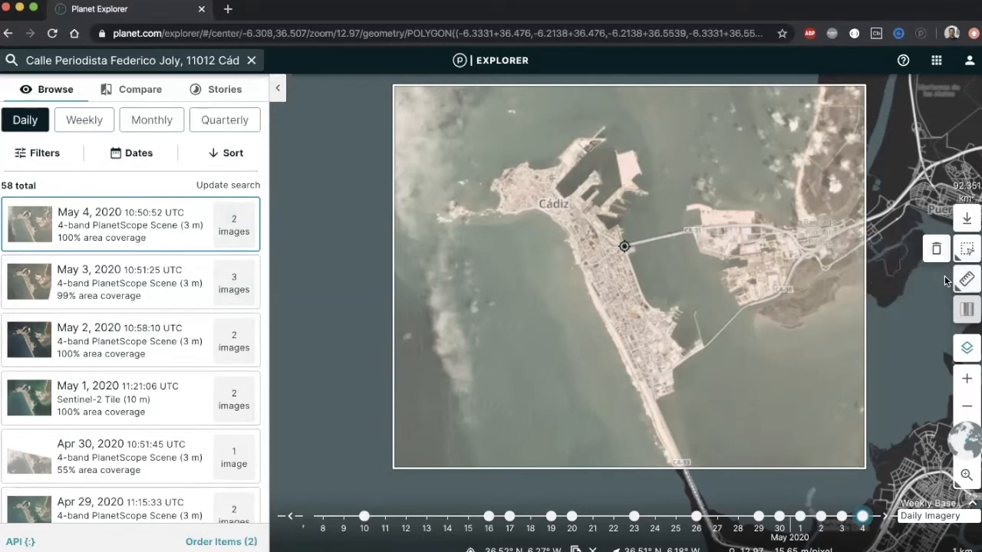
left_click(624, 245)
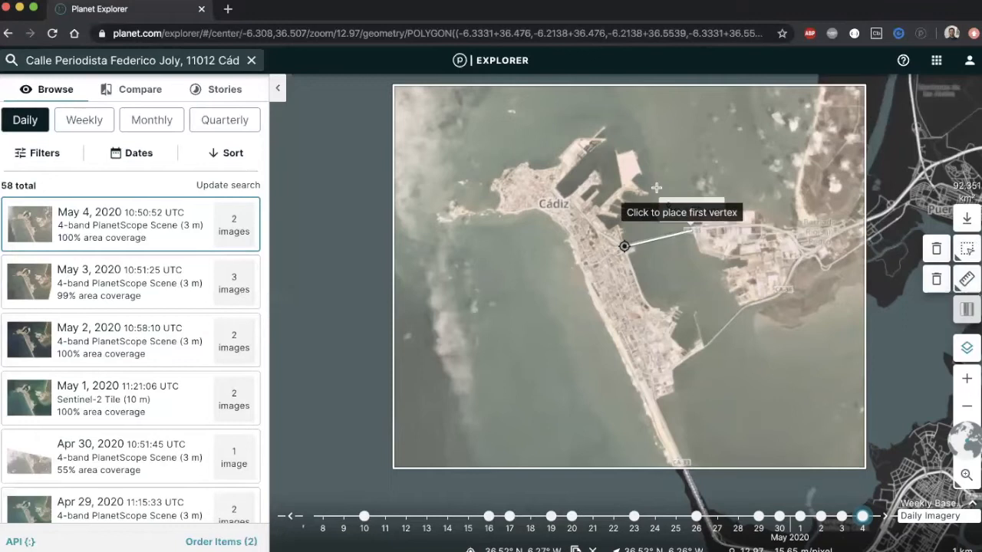
left_click(656, 187)
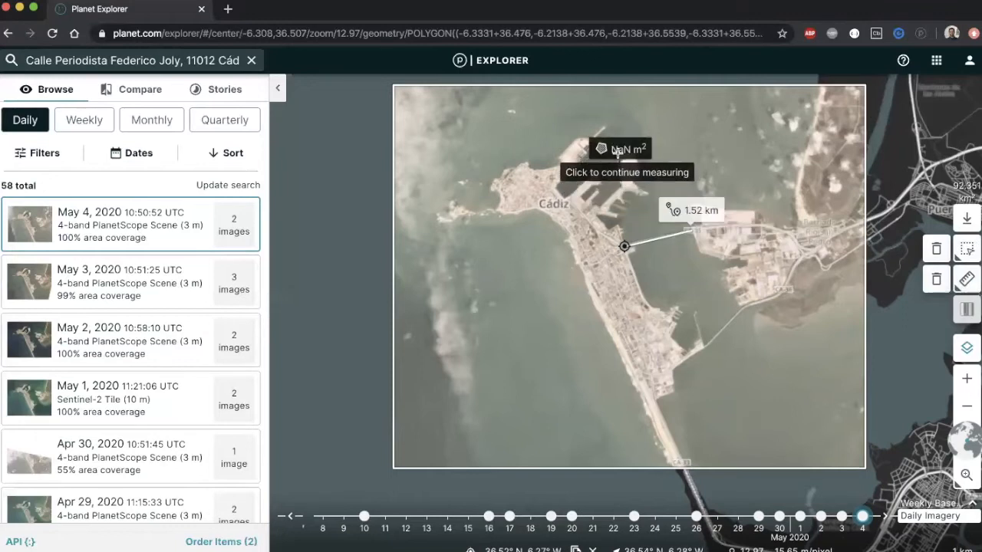
left_click(641, 167)
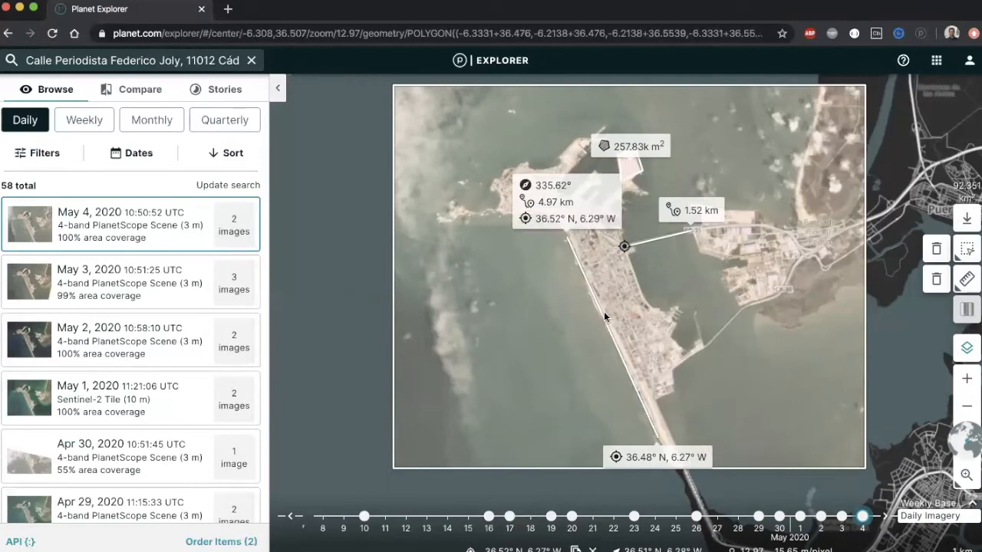
mouse_move(517, 366)
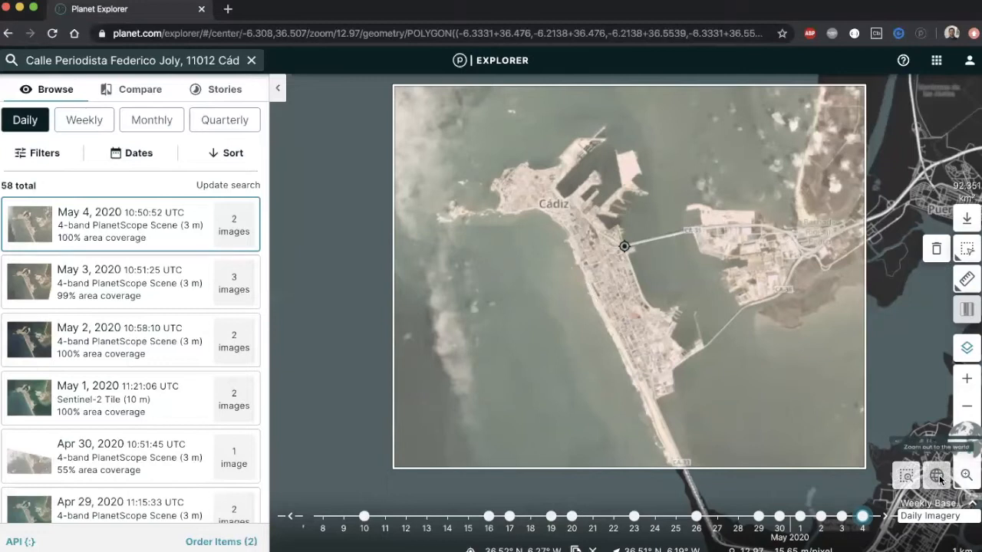
- Search the location box for 'Oregon'
left_click(948, 475)
type("o")
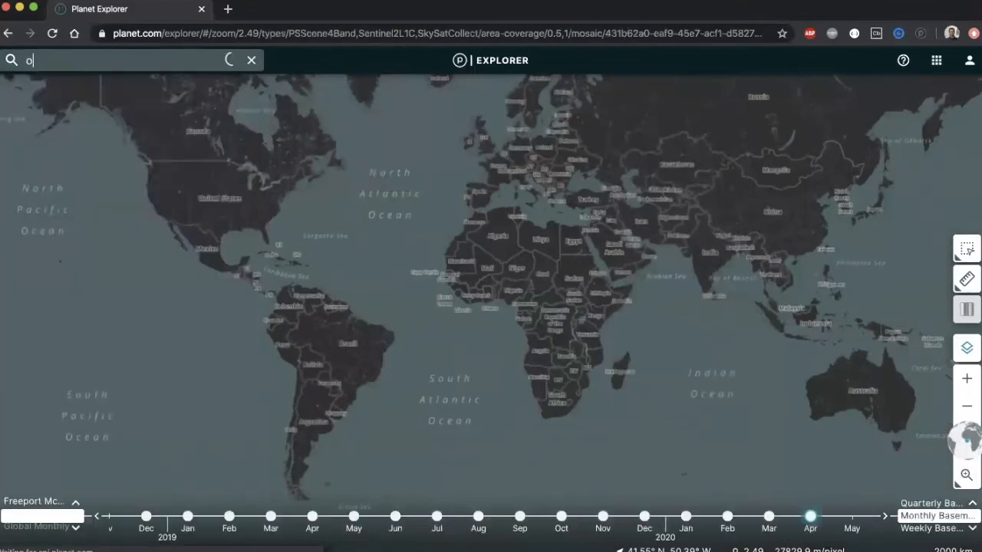
type("regon")
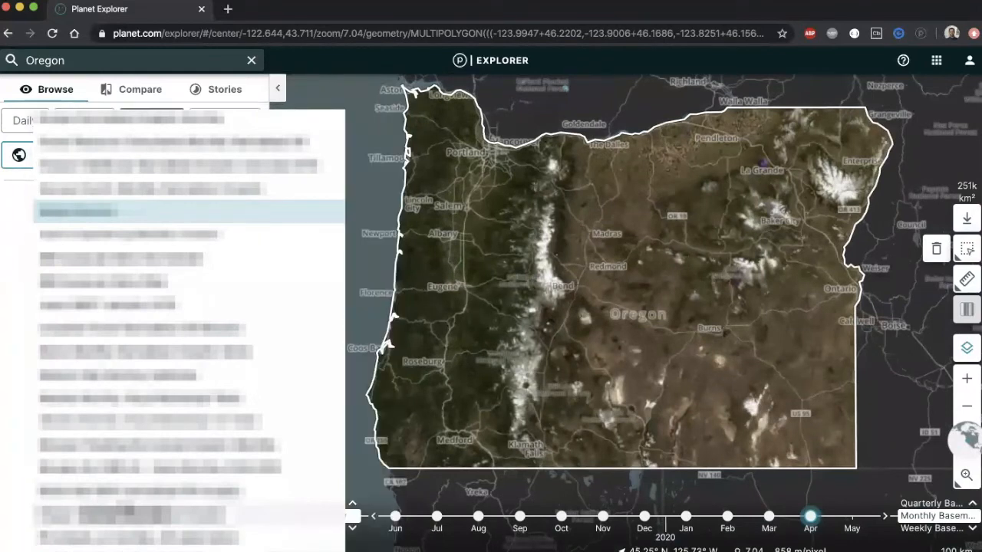
- Show Oregon's October 2019 mosaic as NDVI with the red-to-green ramp and start Compare mode
left_click(150, 119)
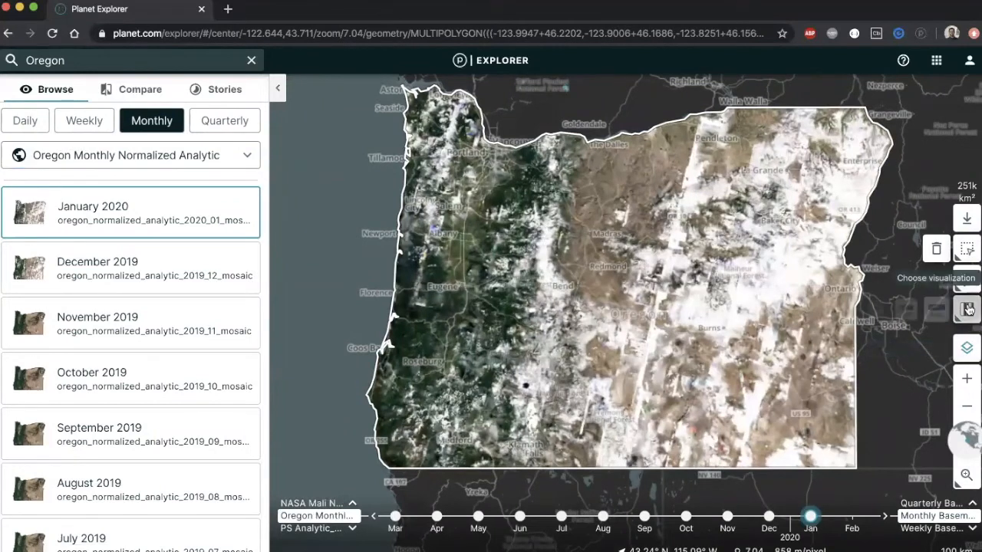
left_click(967, 310)
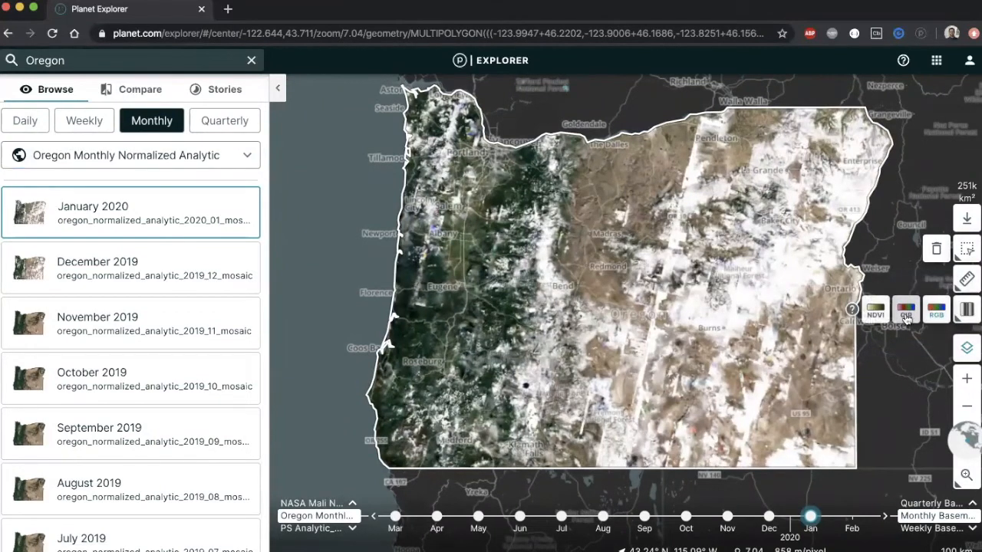
left_click(905, 310)
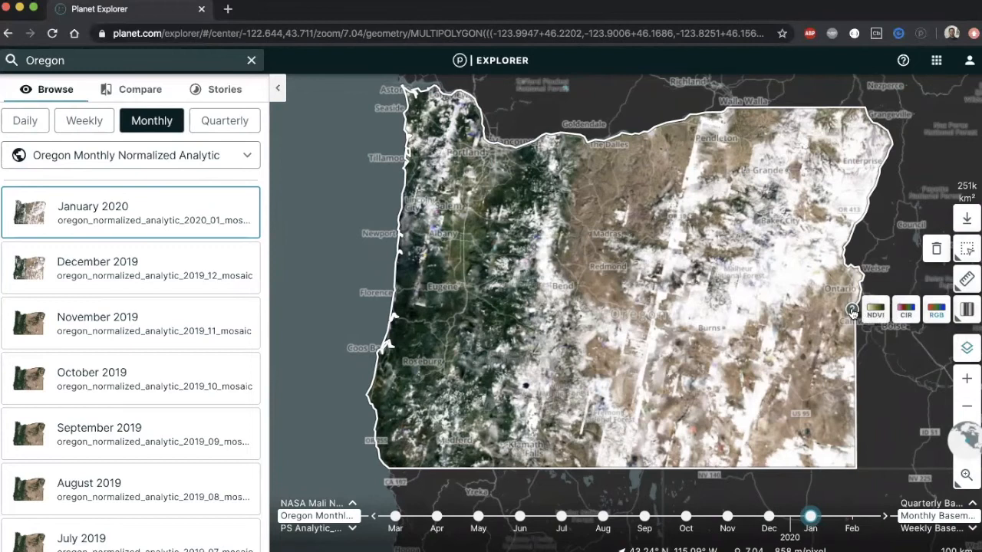
left_click(850, 309)
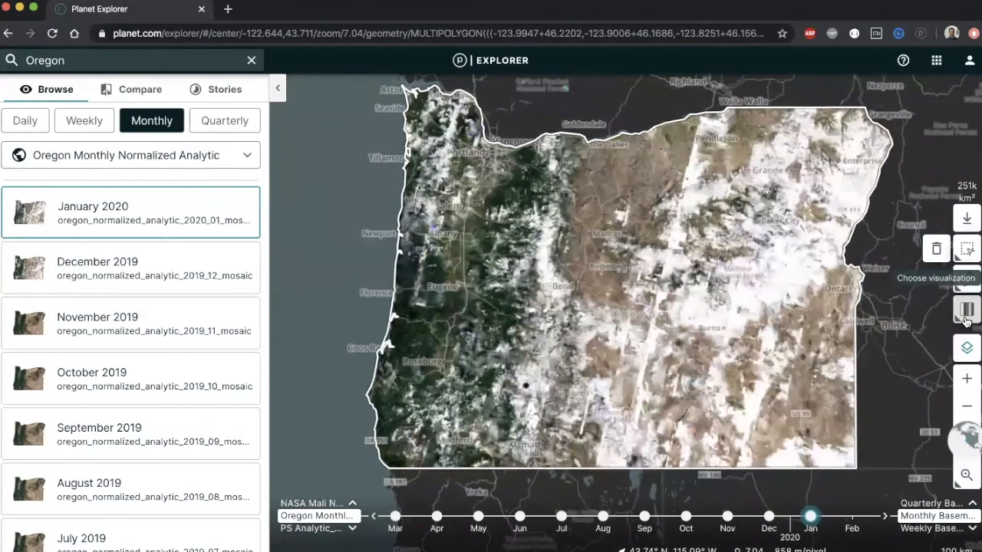
left_click(967, 310)
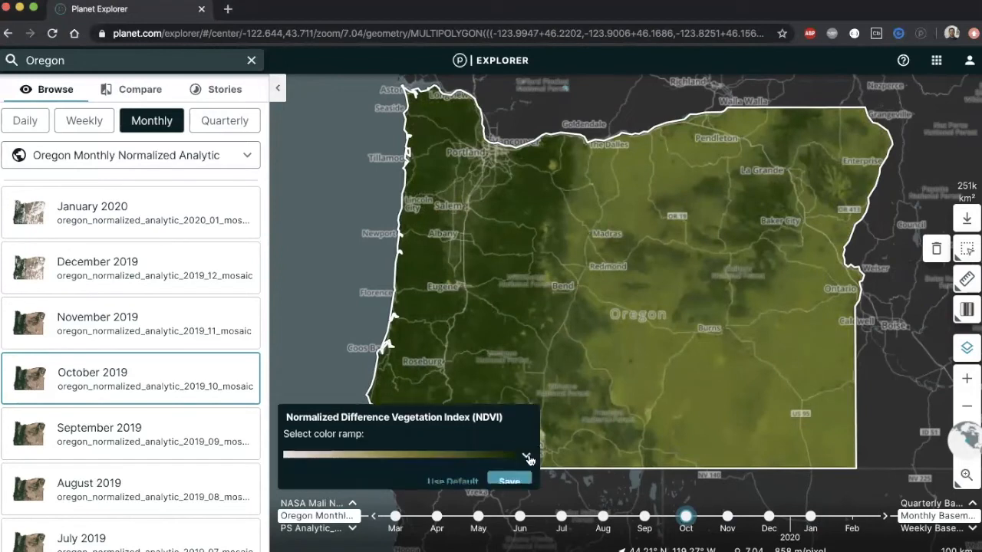
left_click(526, 448)
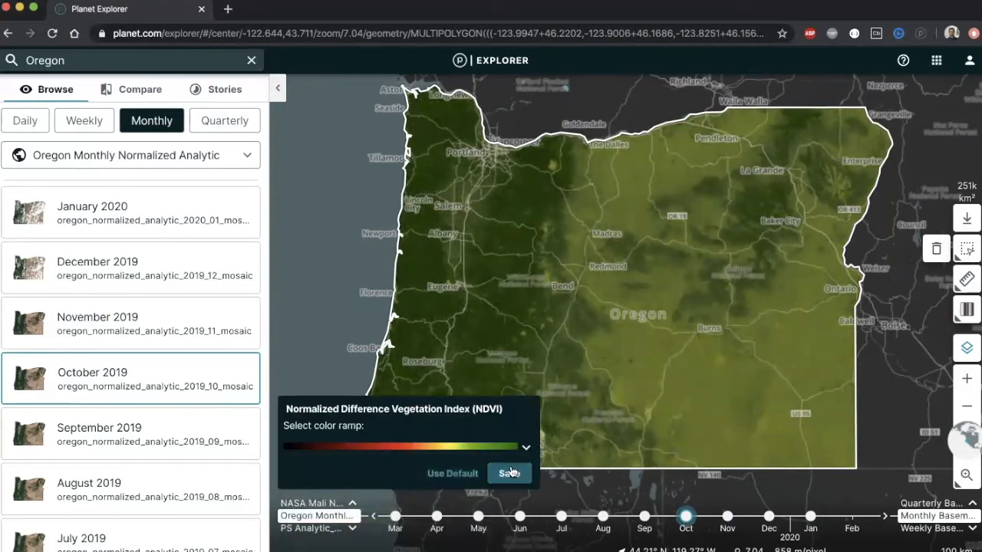
left_click(509, 472)
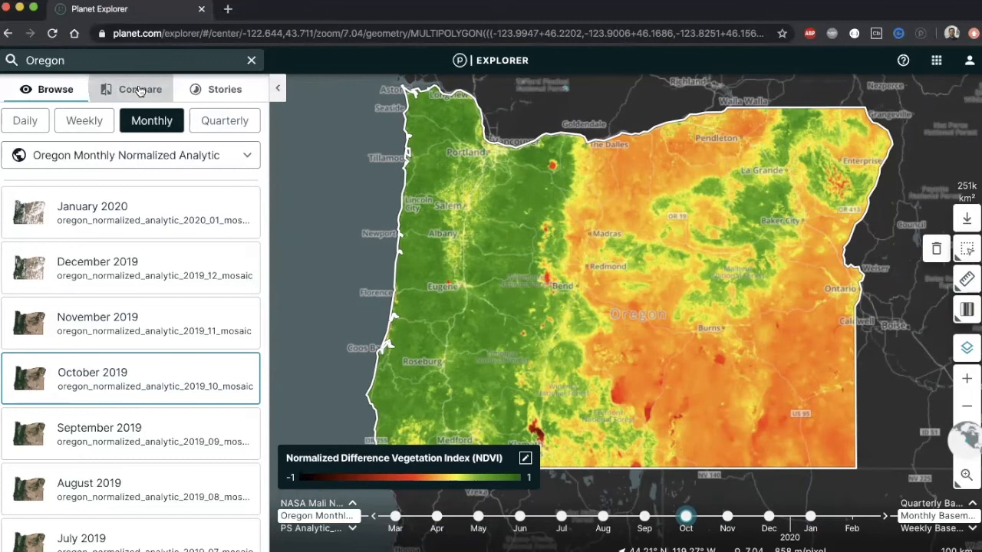
left_click(138, 89)
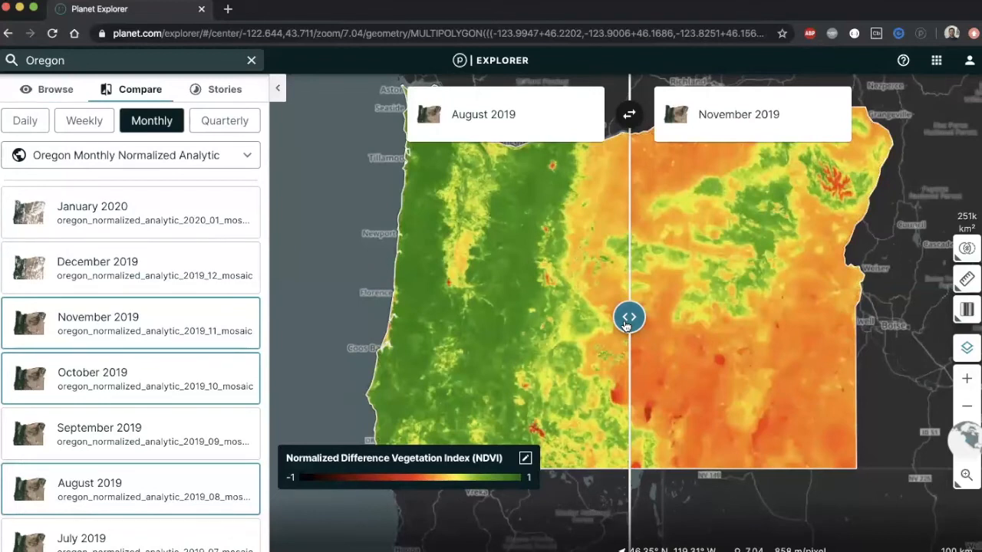
- Slide between August and November 2019 mosaics, then lower opacity to fade November
left_click_drag(629, 316, 534, 316)
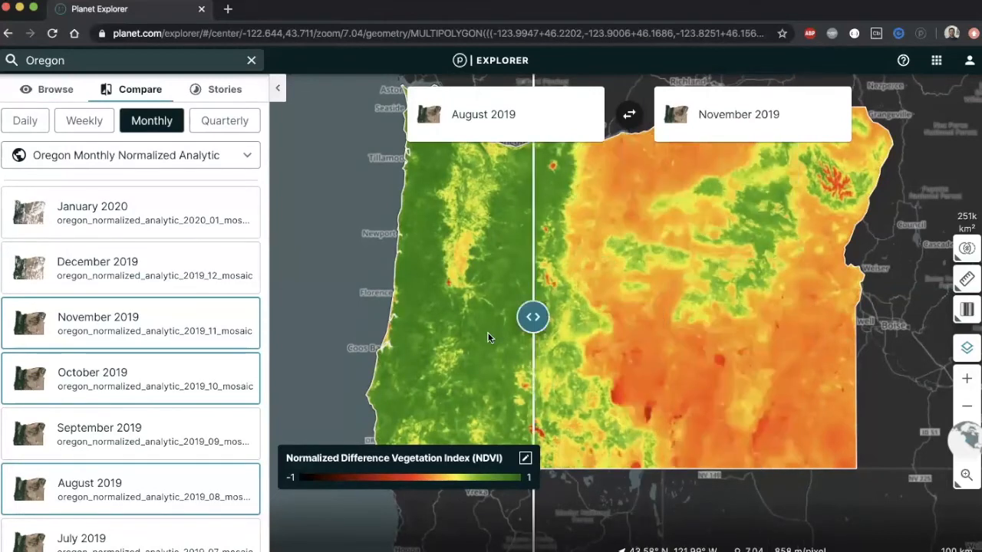
left_click_drag(533, 316, 451, 316)
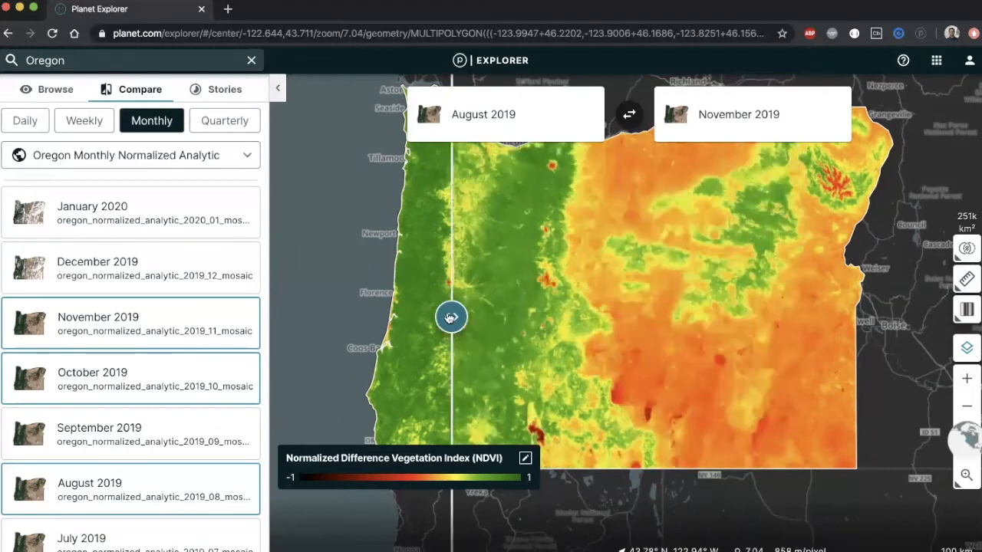
left_click_drag(452, 318, 678, 317)
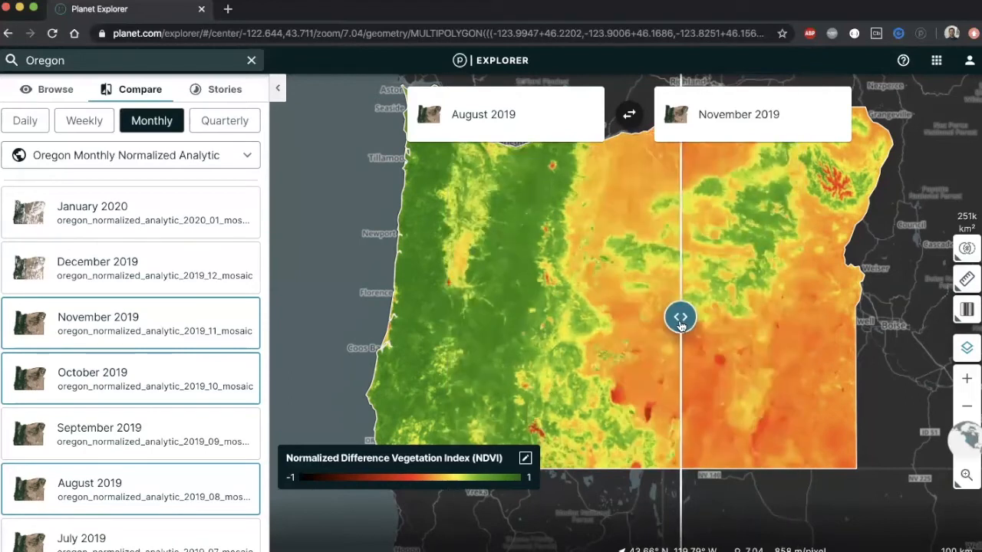
mouse_move(967, 248)
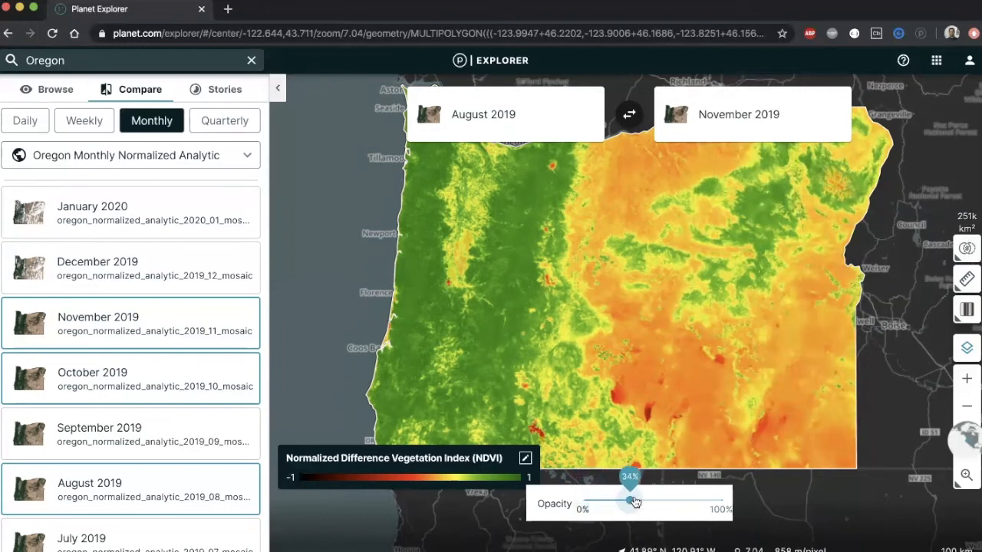
left_click_drag(632, 500, 721, 500)
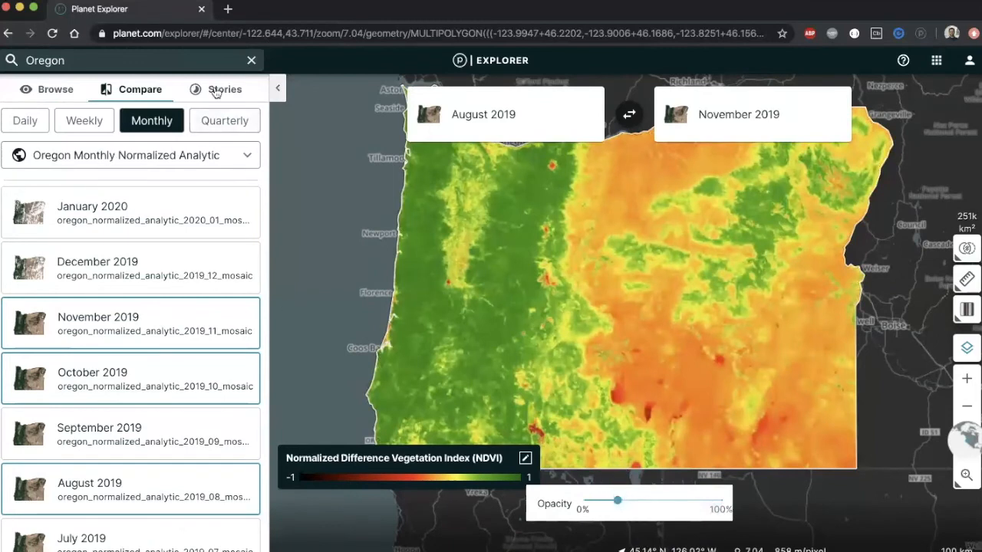
- Go on to Planet Stories, show Oregon in natural-colour RGB, and bring up the saved searches list
left_click(224, 89)
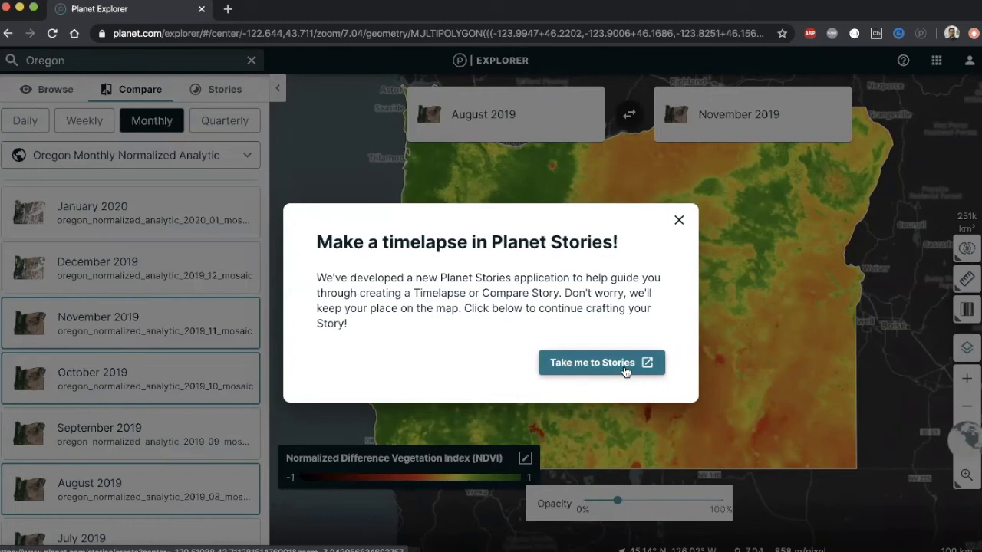
left_click(678, 221)
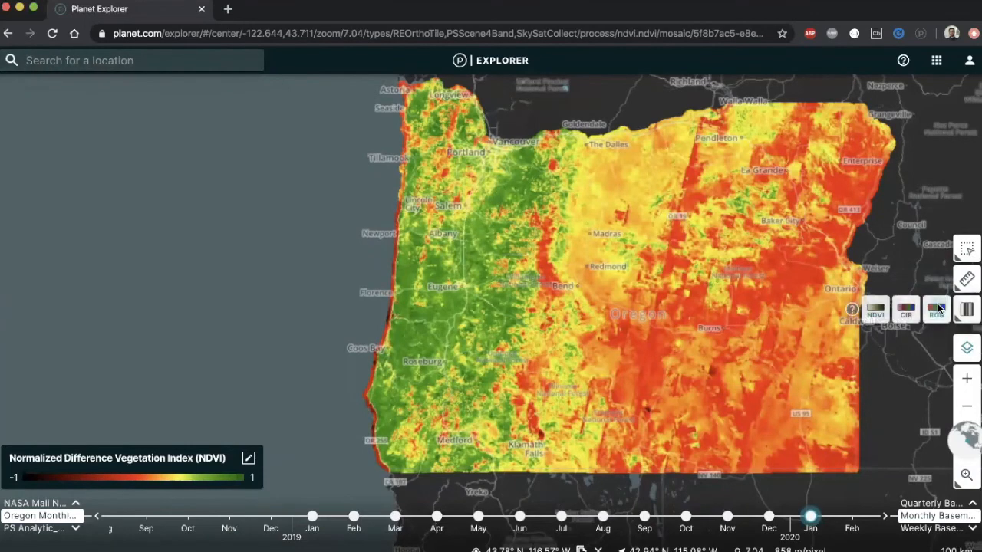
left_click(936, 310)
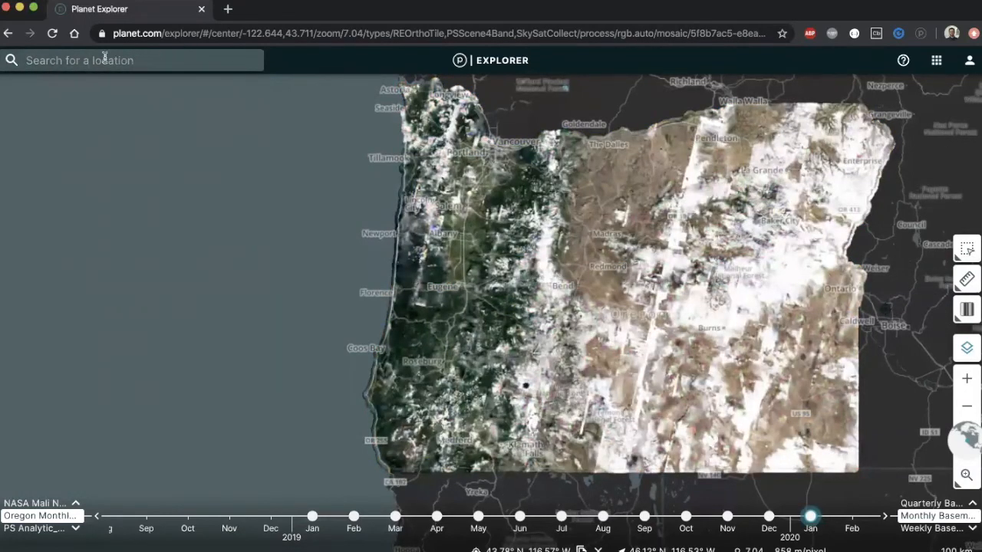
left_click(969, 61)
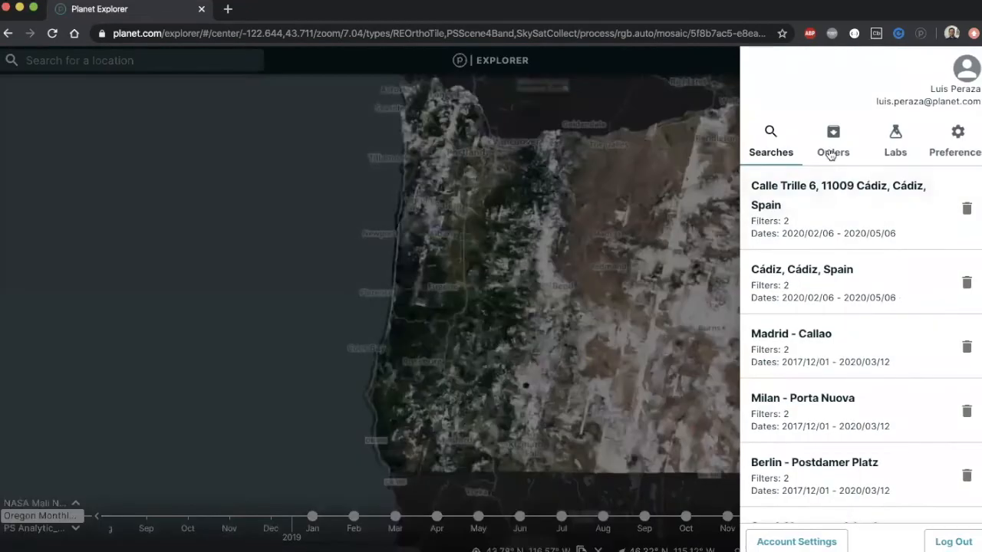
- Load the saved Calle Trille 6, Cádiz search and queue two May 2, 2020 PlanetScope scenes as order items
left_click(837, 195)
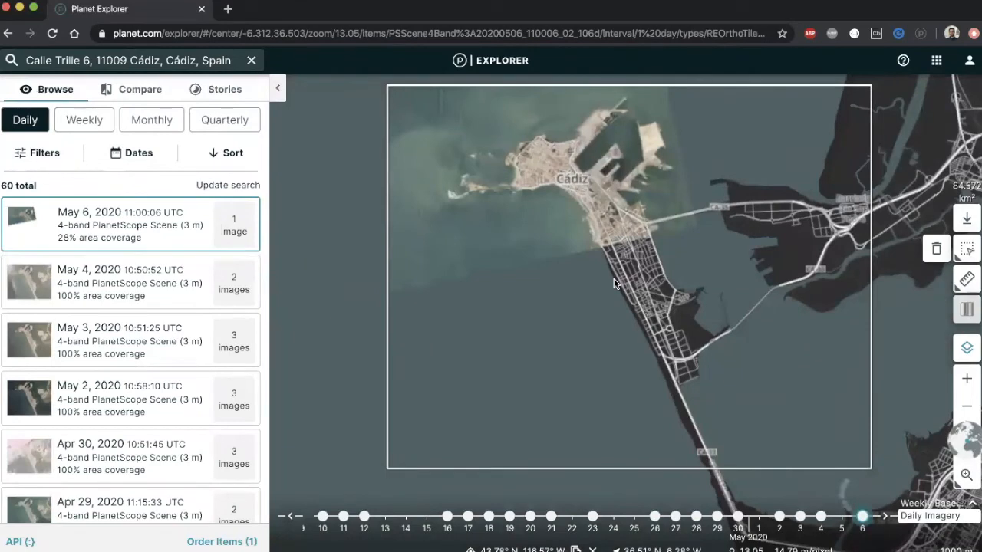
left_click(130, 399)
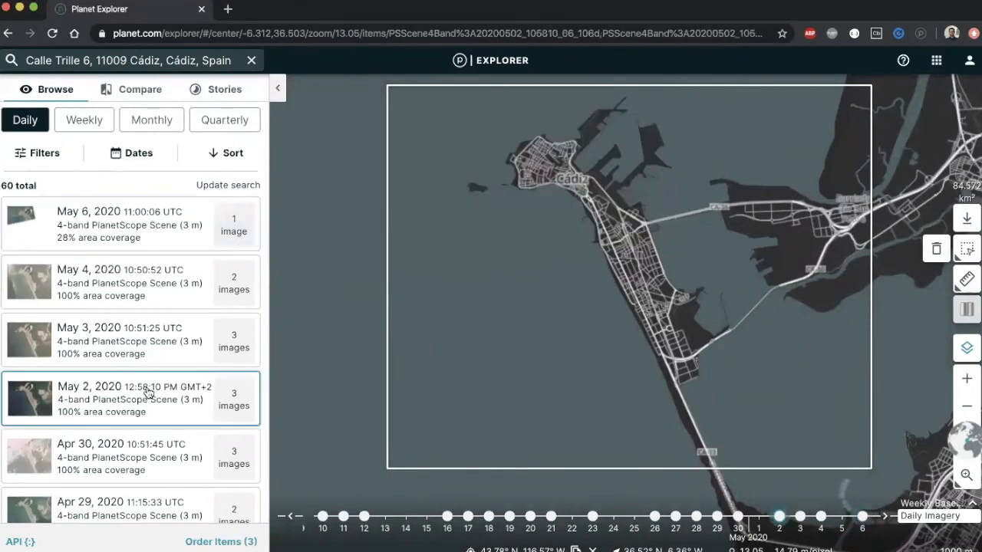
left_click(129, 399)
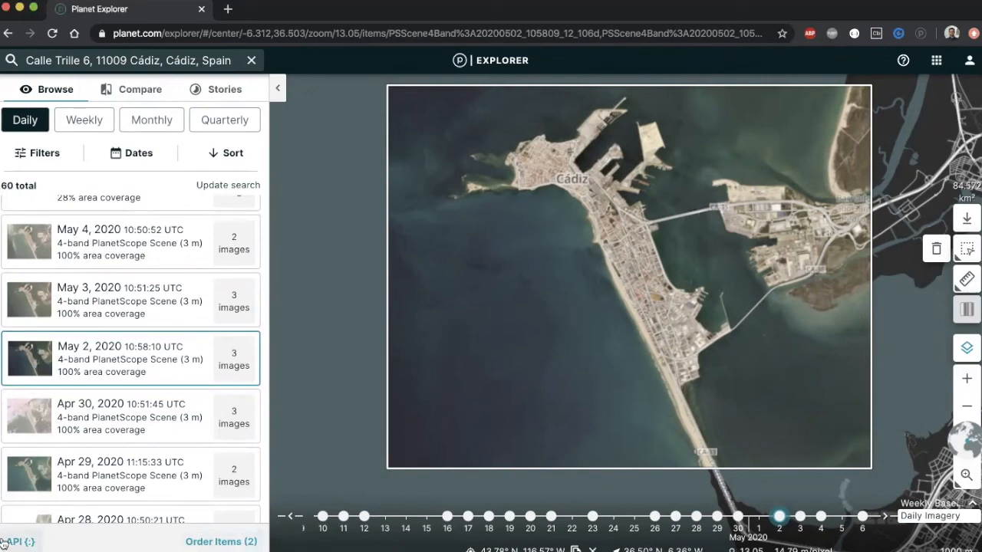
mouse_move(5, 543)
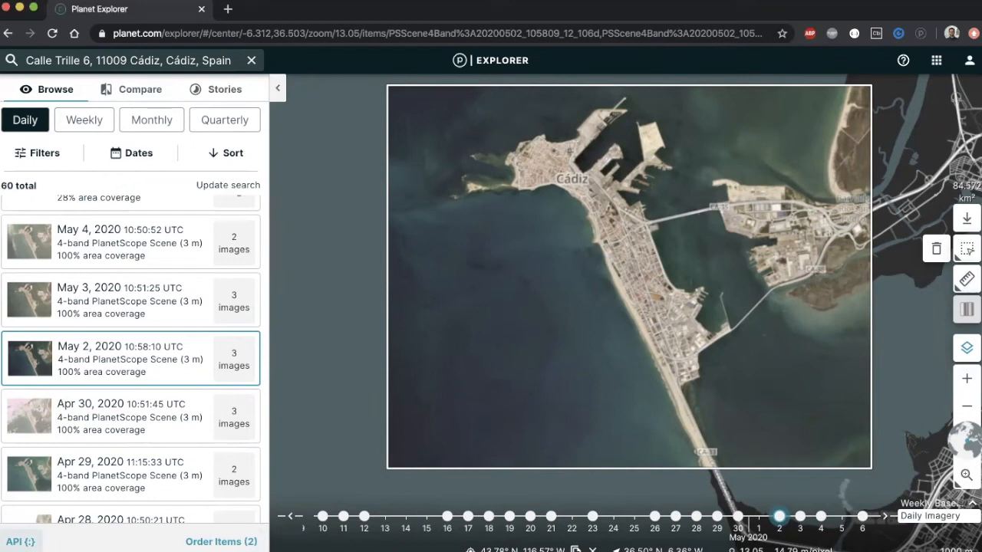
- Place an order named 'Demo' for the two May 2, 2020 scenes as Analytic products
left_click(221, 541)
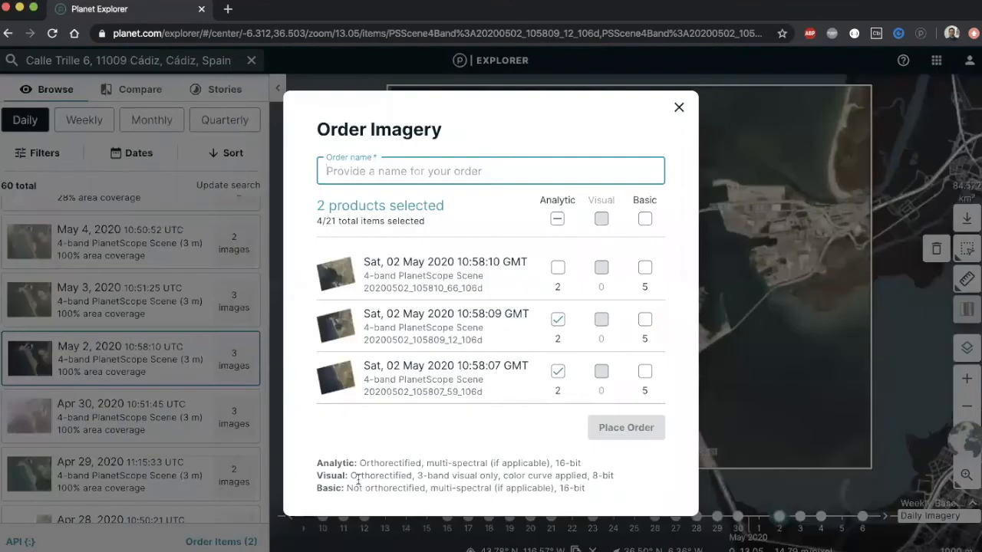
mouse_move(508, 408)
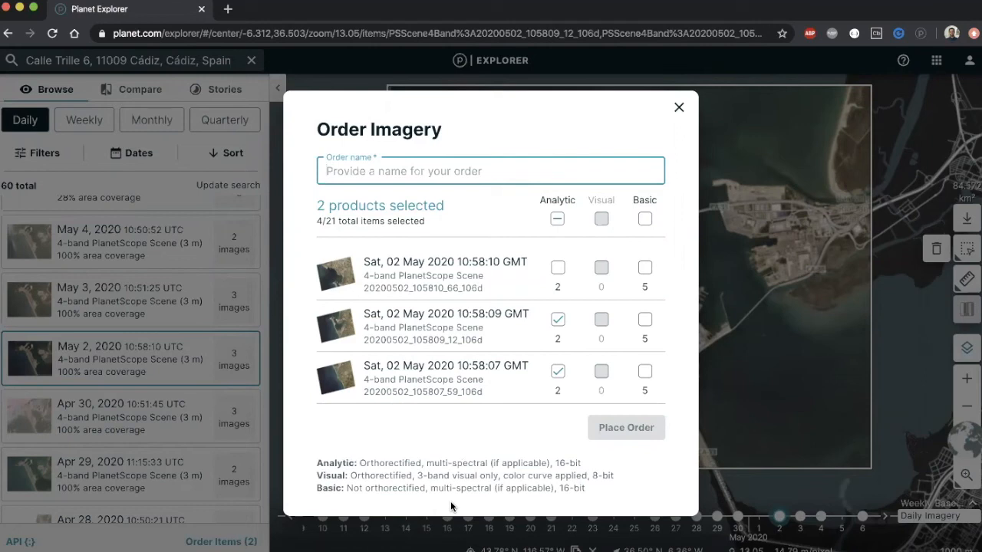
type("Demo")
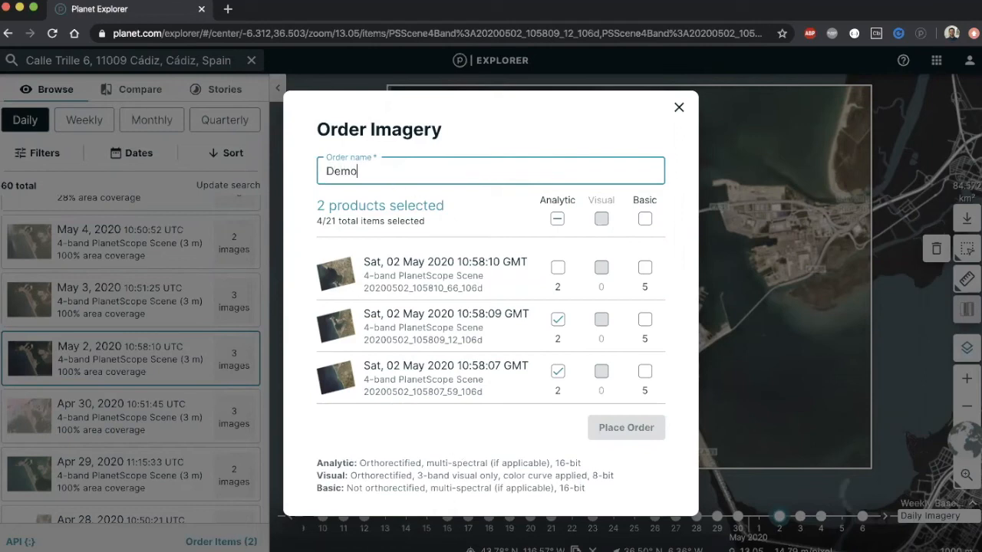
left_click(557, 267)
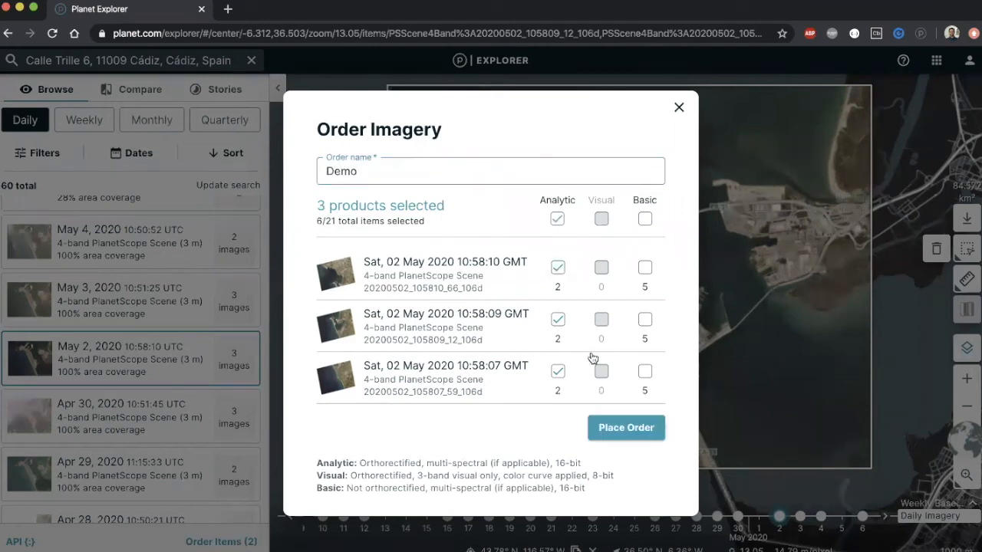
left_click(559, 267)
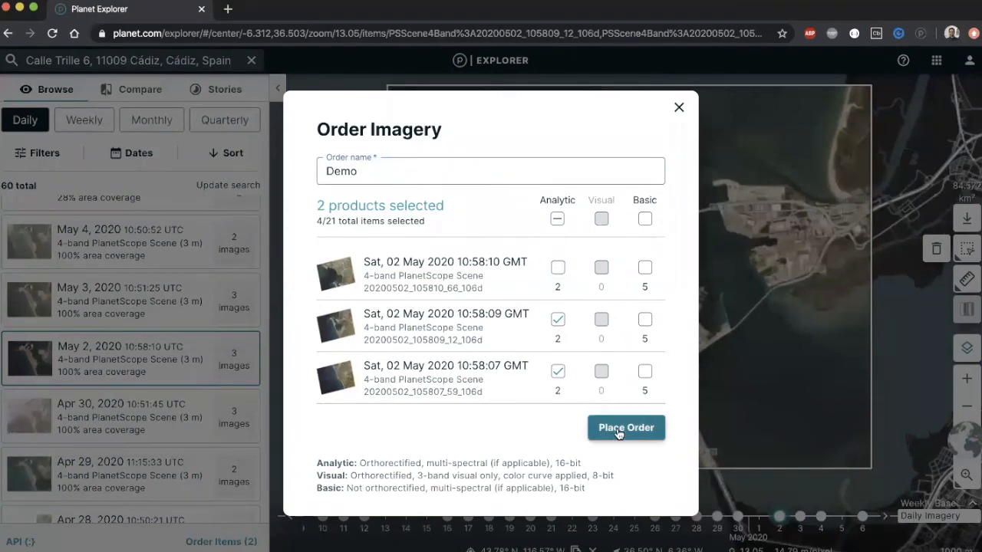
left_click(626, 427)
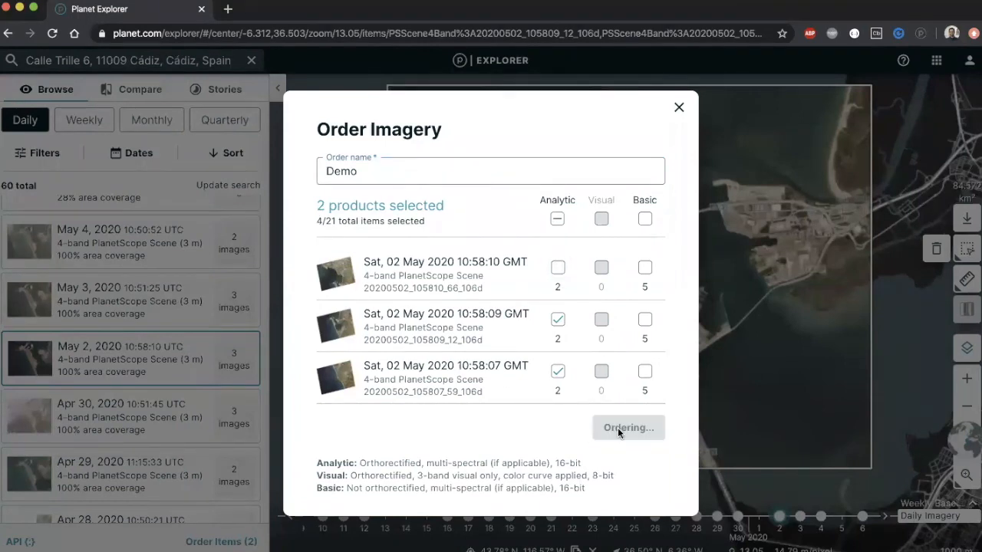
left_click(628, 426)
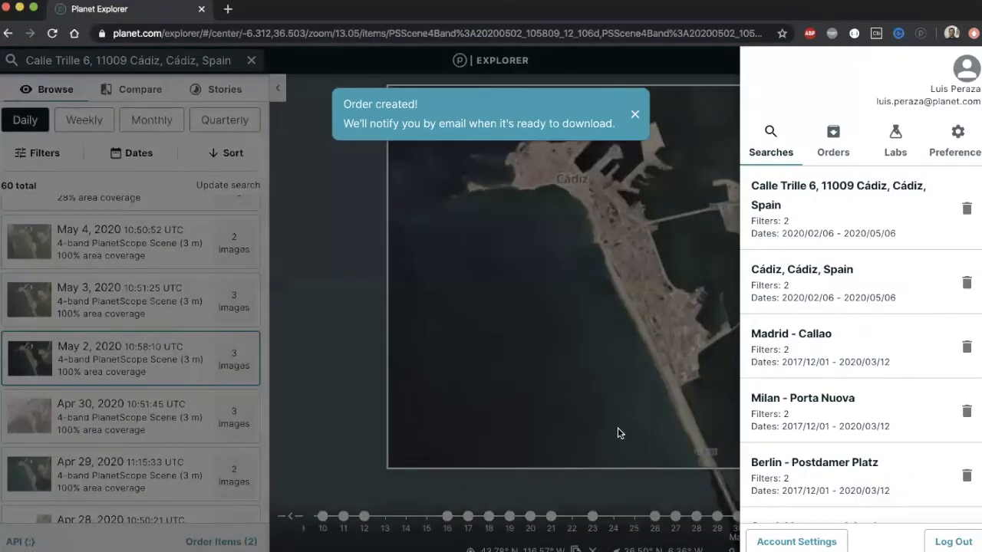
- Show the placed orders with Demo in progress and download the completed Test order's zip
left_click(832, 138)
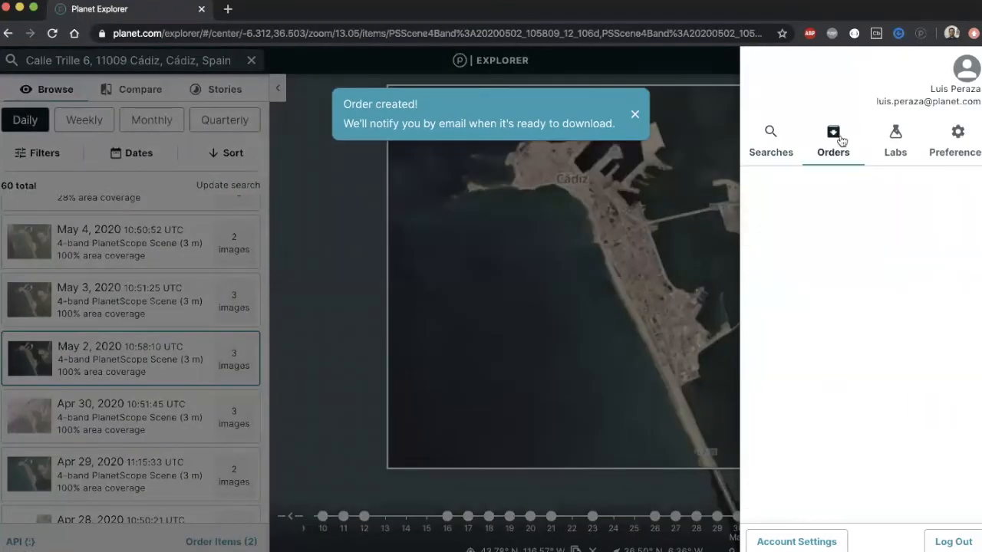
left_click(635, 113)
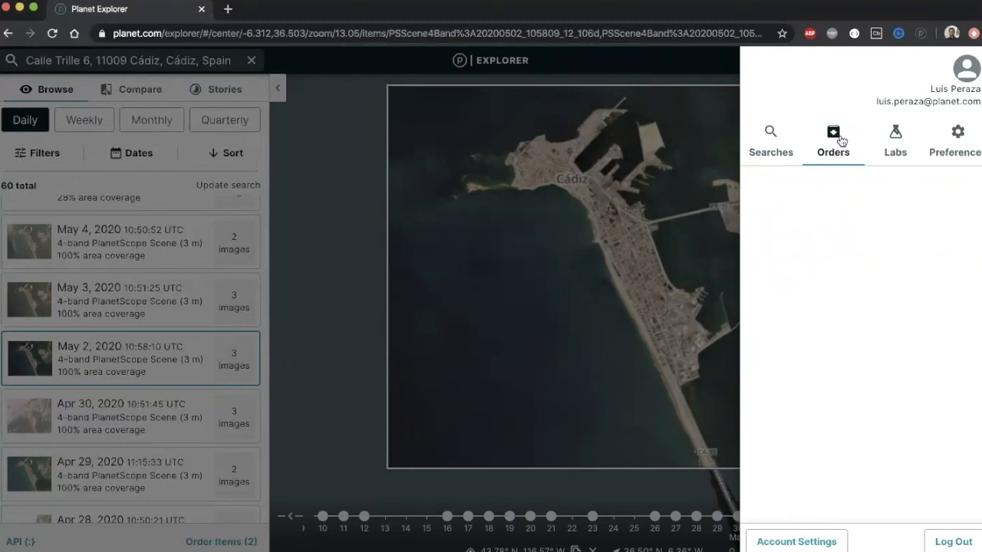
left_click(833, 138)
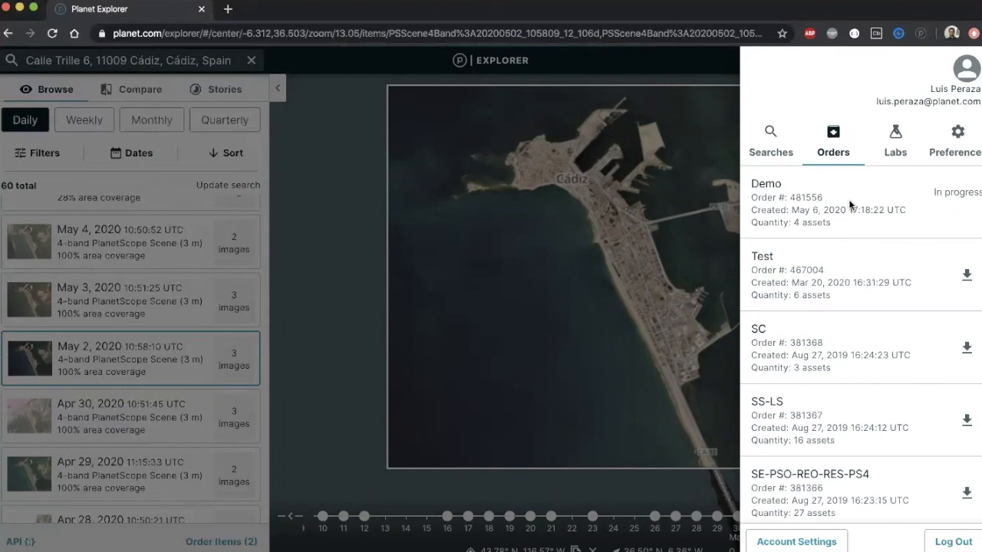
mouse_move(967, 276)
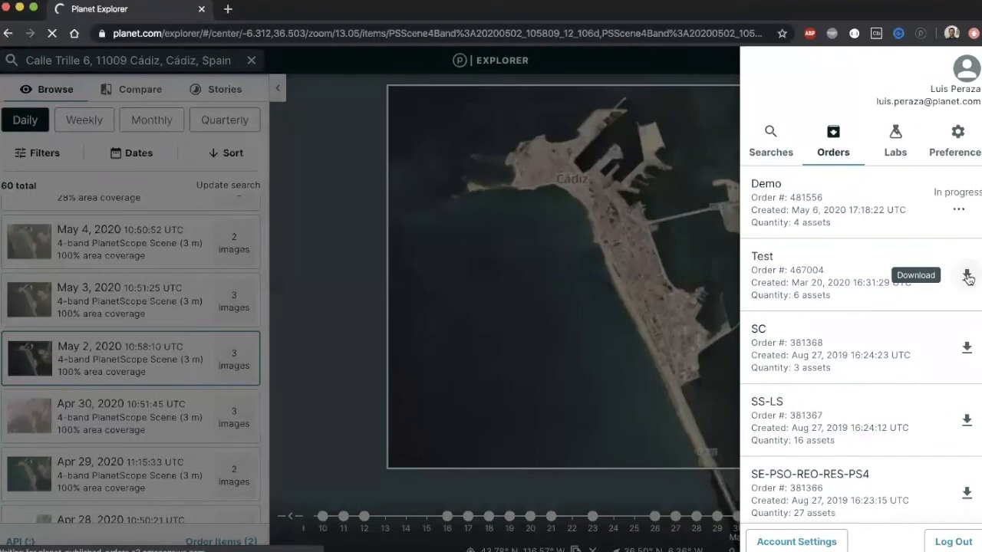
left_click(967, 276)
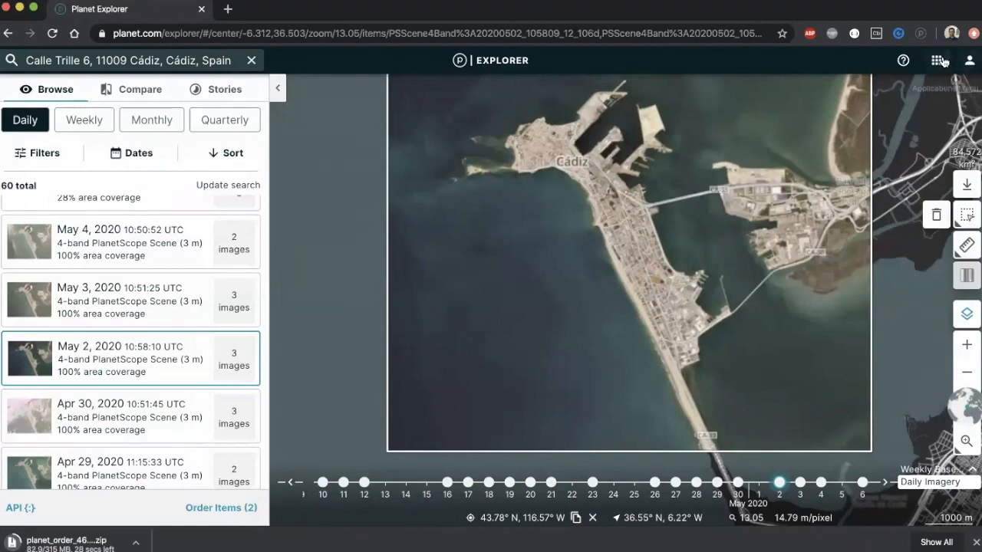
- Go to the Planet Developer Center from the Apps menu
left_click(936, 60)
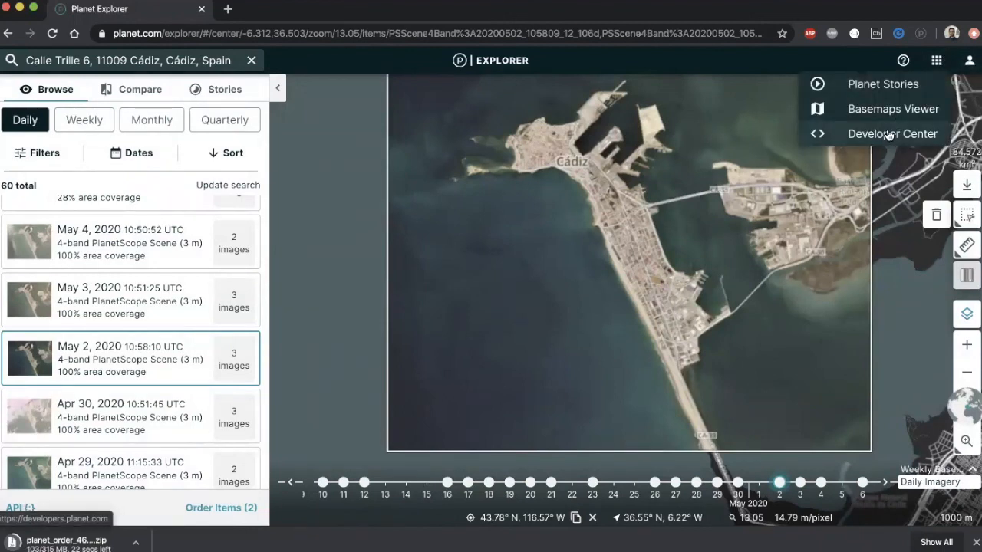
left_click(893, 134)
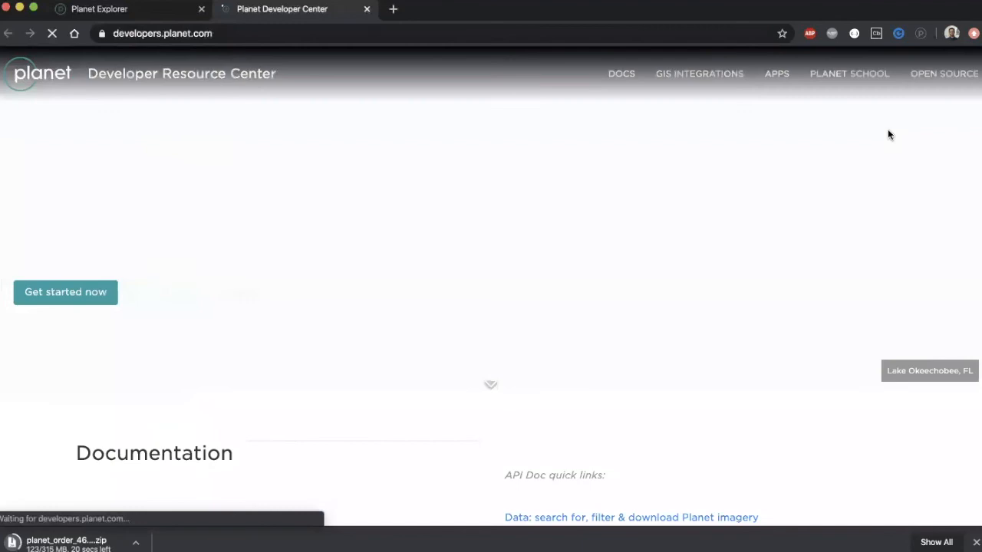